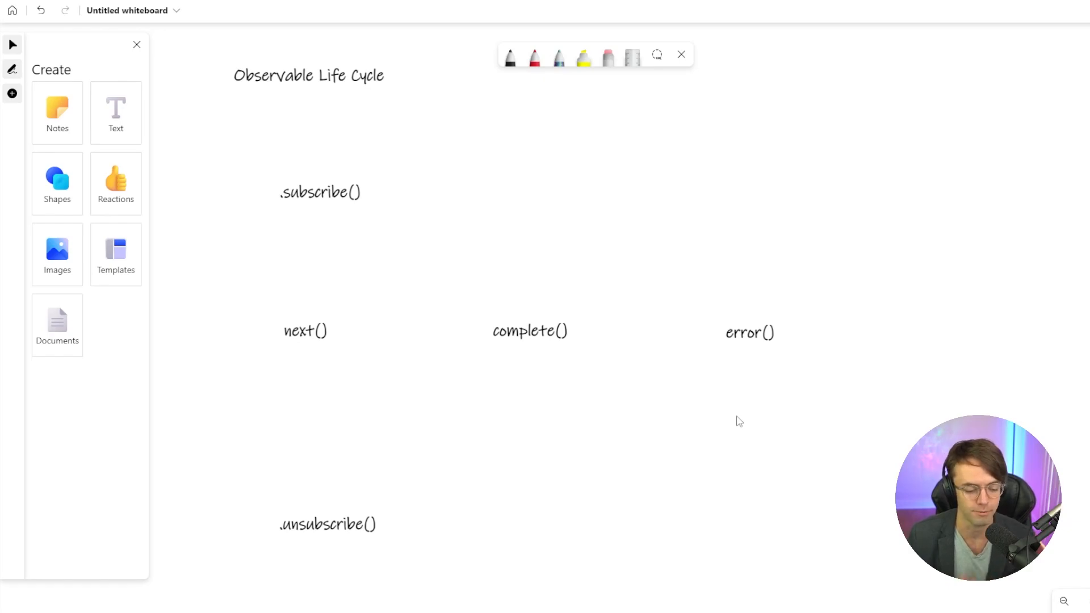
{"action": "mouse_move", "coordinate": [819, 271]}
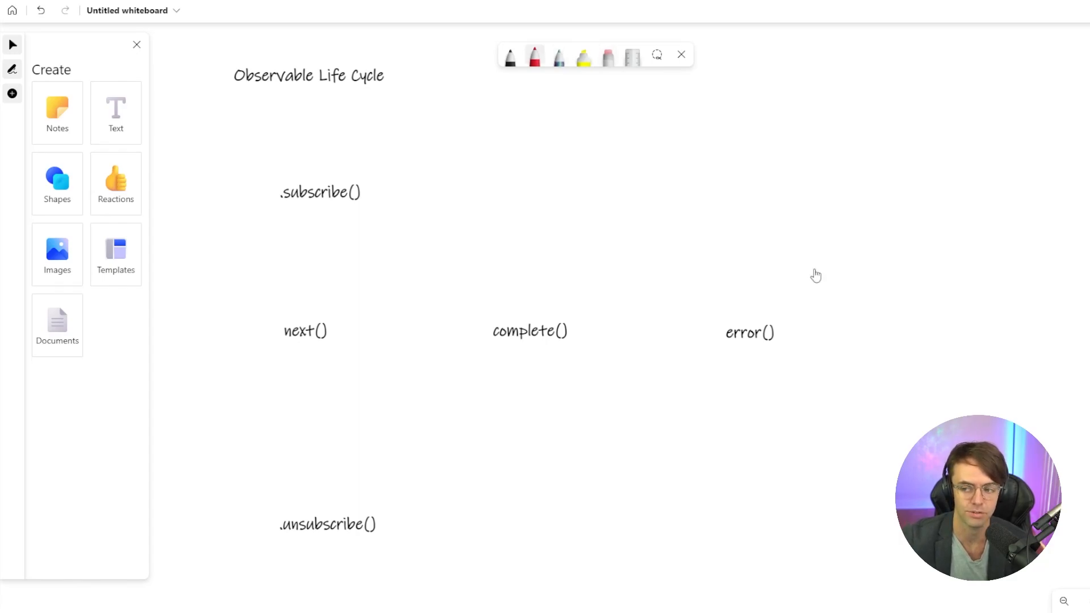
{"action": "mouse_move", "coordinate": [510, 55]}
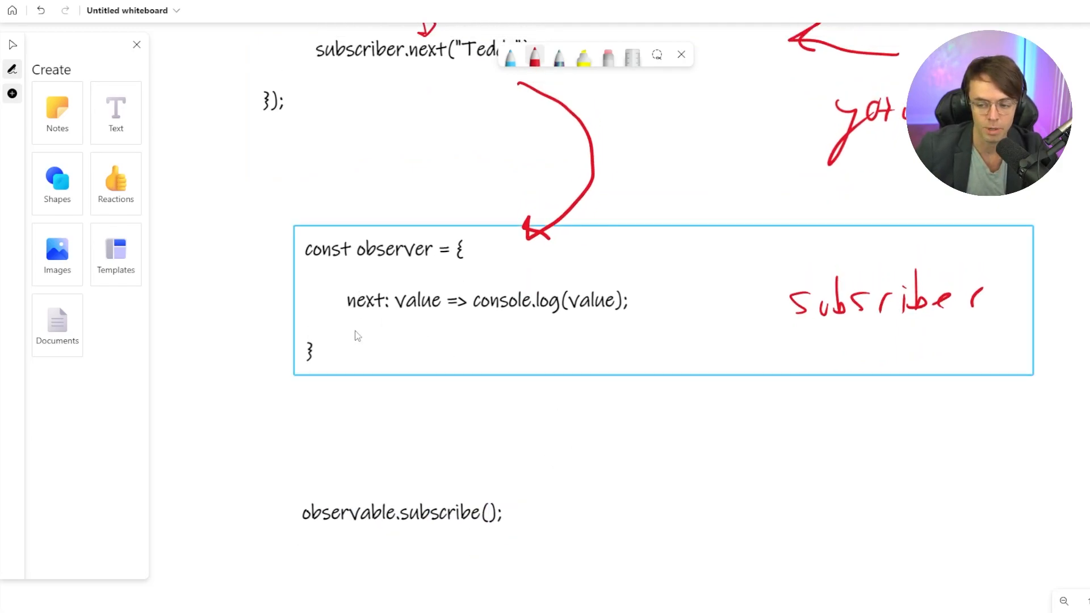
Replace subscribe's observer argument with an inline arrow function starting '=> co' on the whiteboard.
{"action": "left_click", "coordinate": [402, 513]}
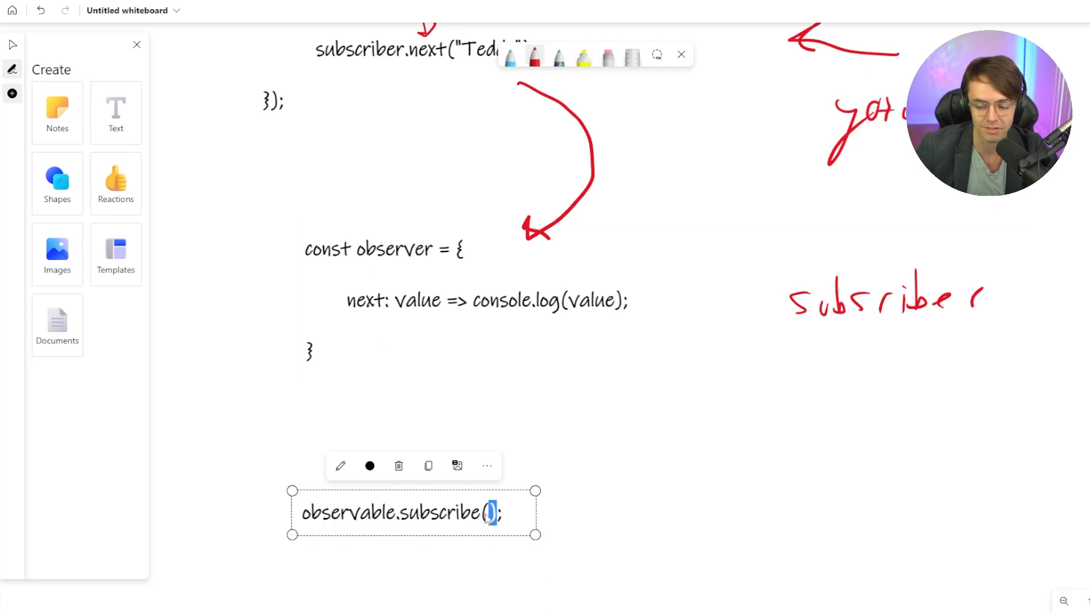
{"action": "type", "text": "o"}
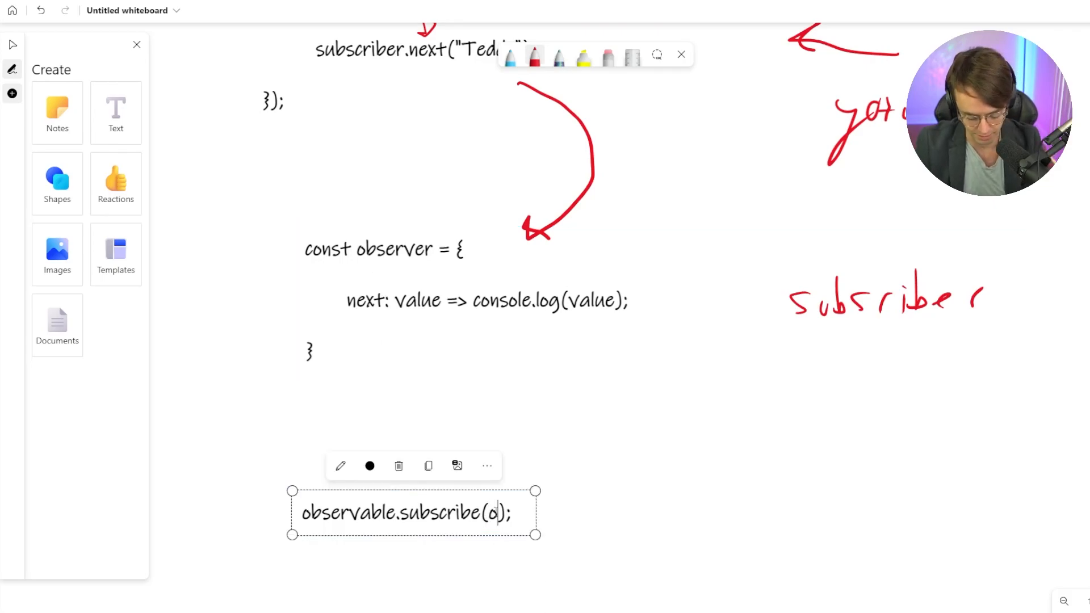
{"action": "type", "text": "bserver"}
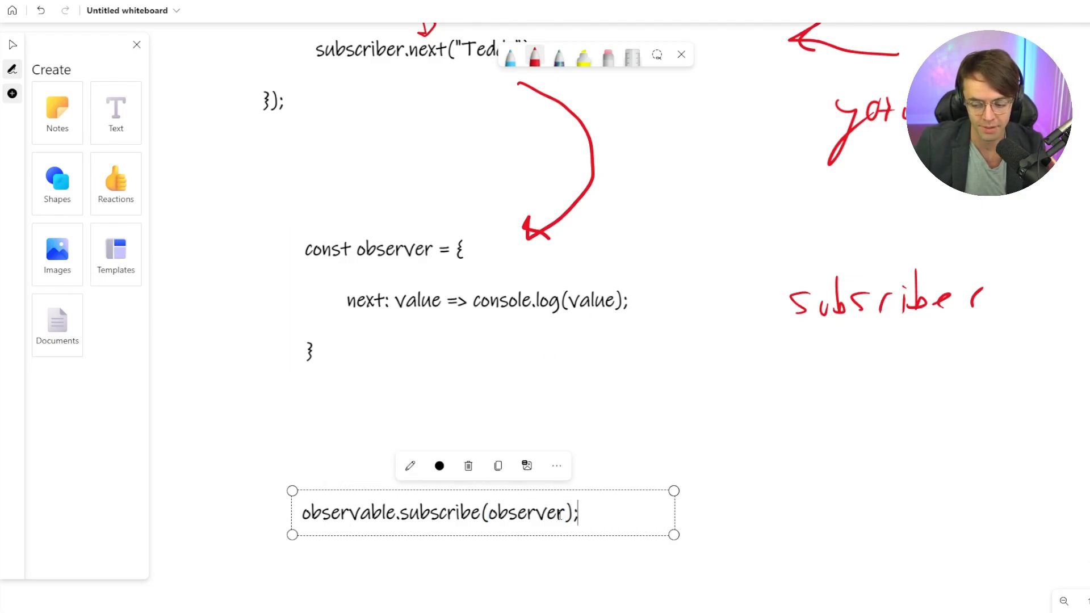
{"action": "key", "text": "Backspace"}
{"action": "type", "text": "() "}
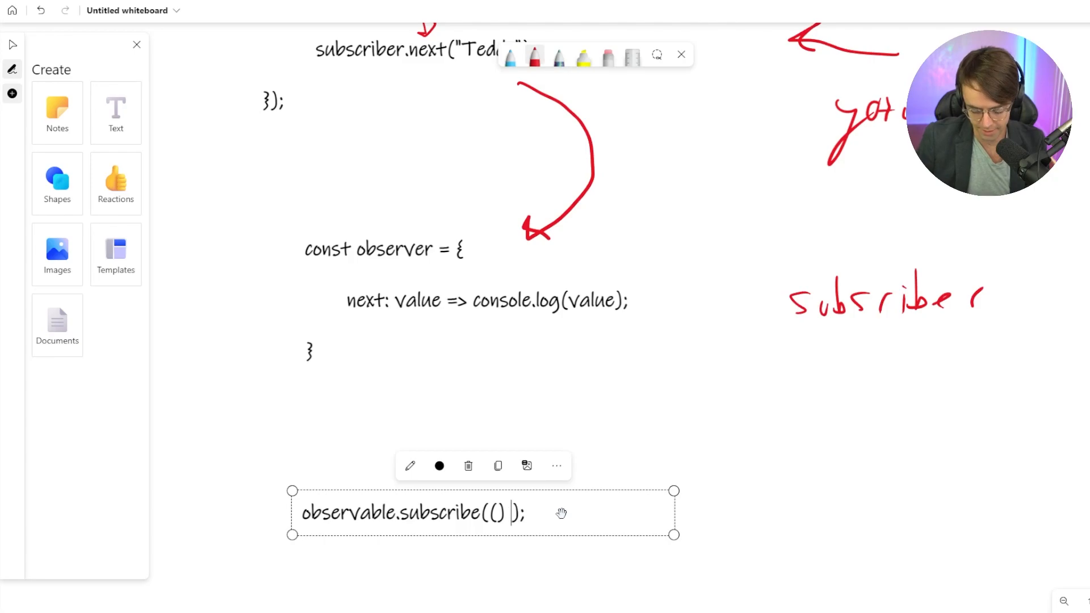
{"action": "type", "text": "=> co"}
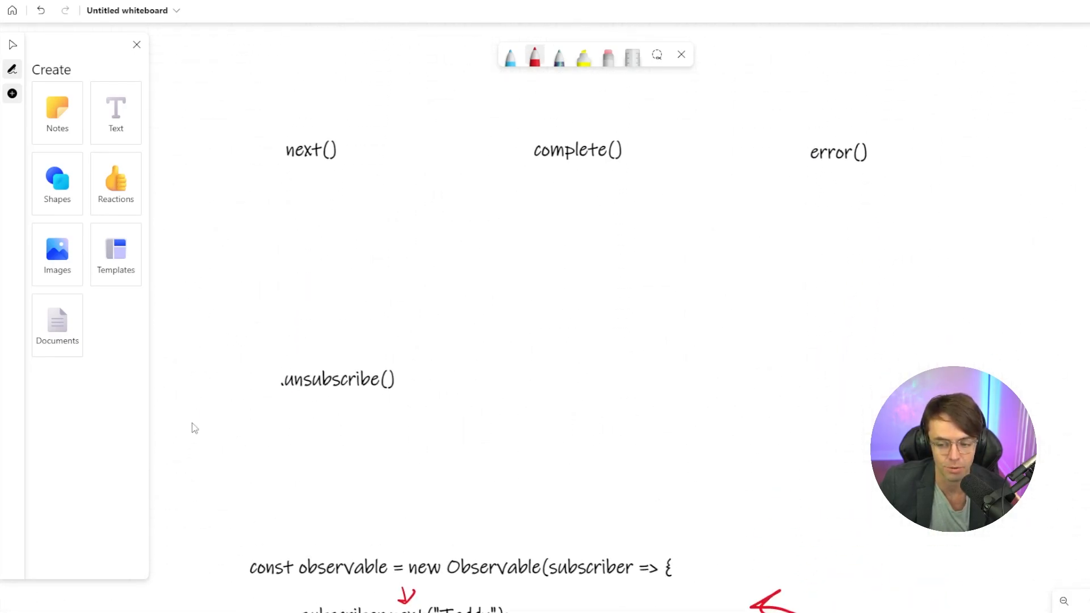
{"action": "scroll", "scroll_direction": "down", "scroll_amount": 3}
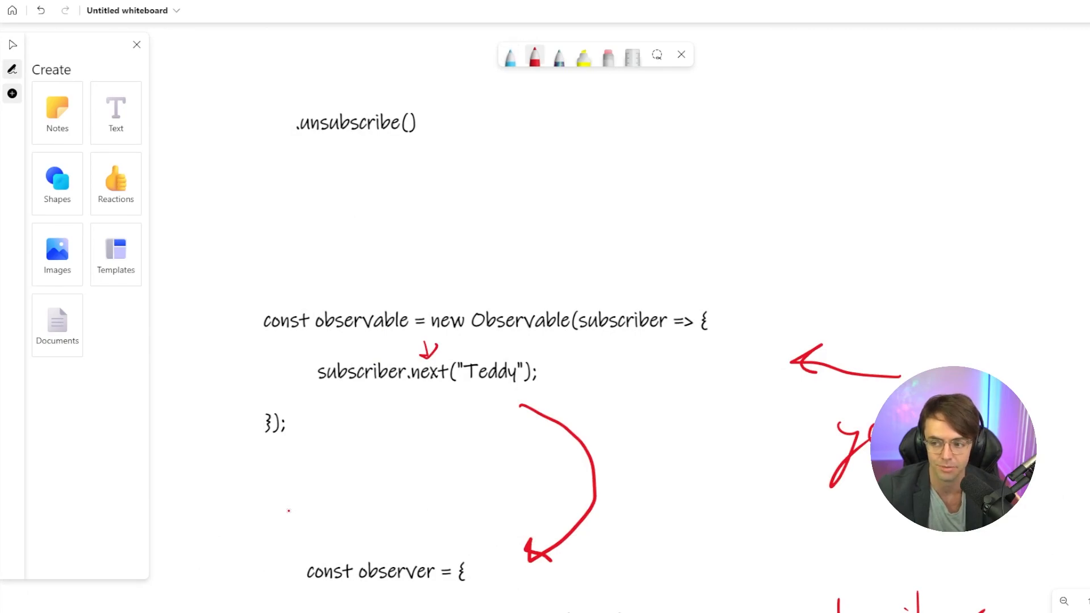
{"action": "left_click", "coordinate": [533, 57]}
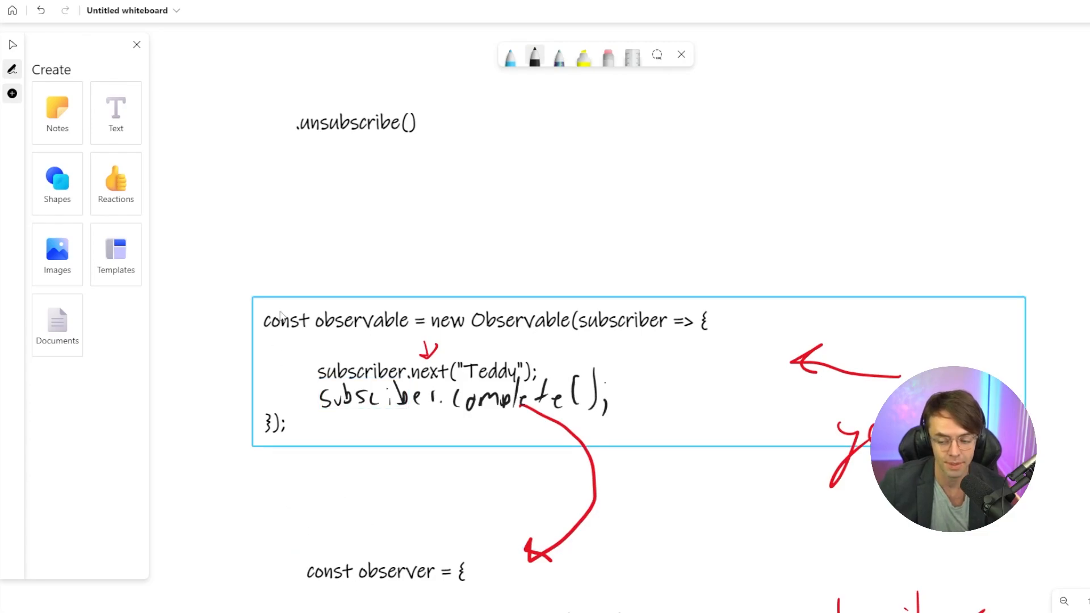
{"action": "left_click", "coordinate": [272, 291]}
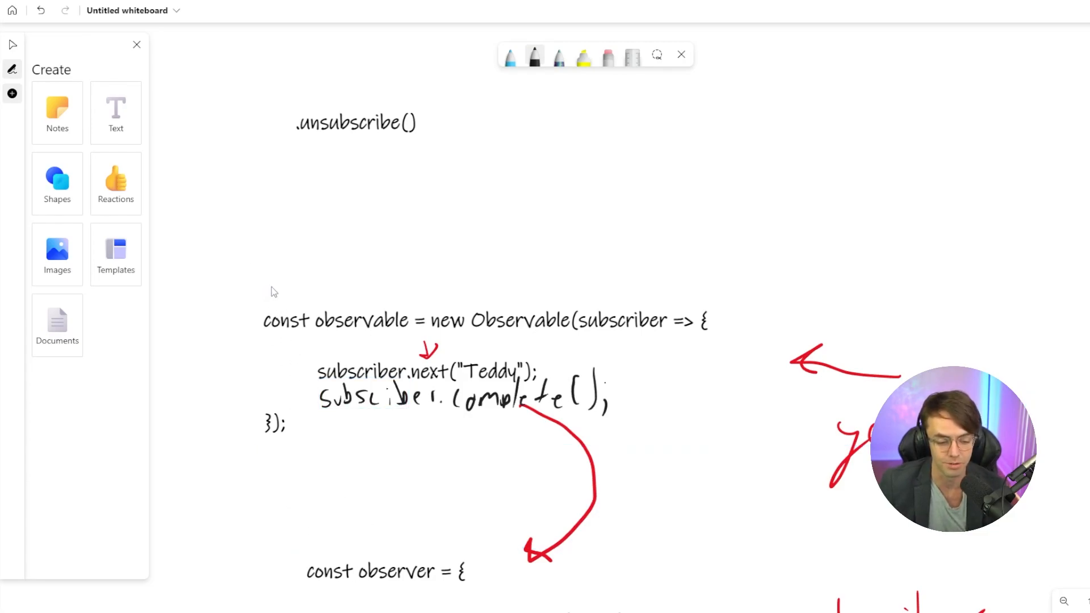
{"action": "scroll", "scroll_direction": "down", "scroll_amount": 3}
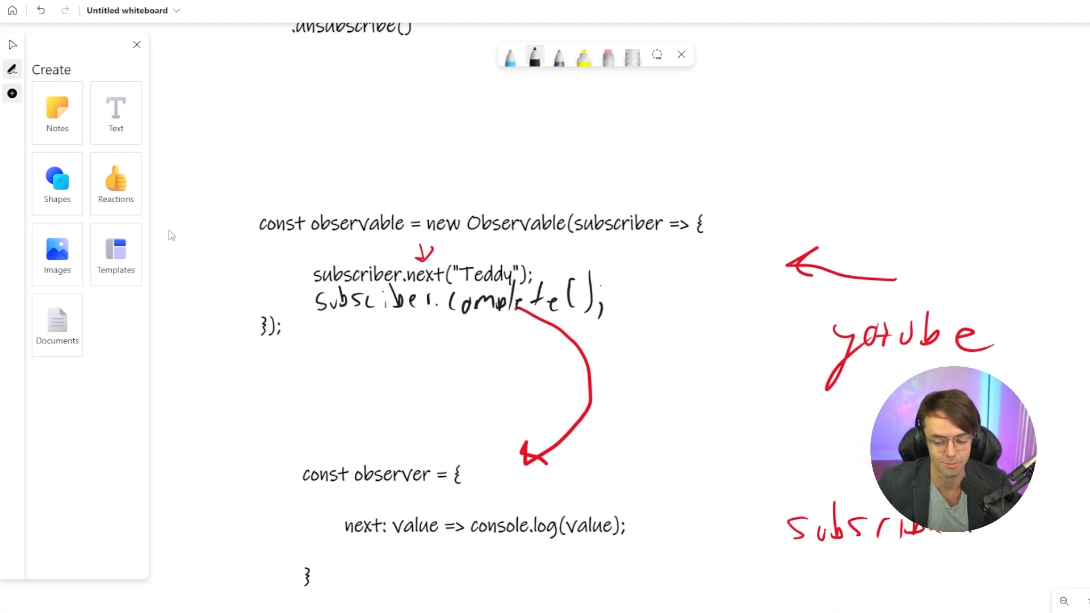
{"action": "scroll", "scroll_direction": "down", "scroll_amount": 3}
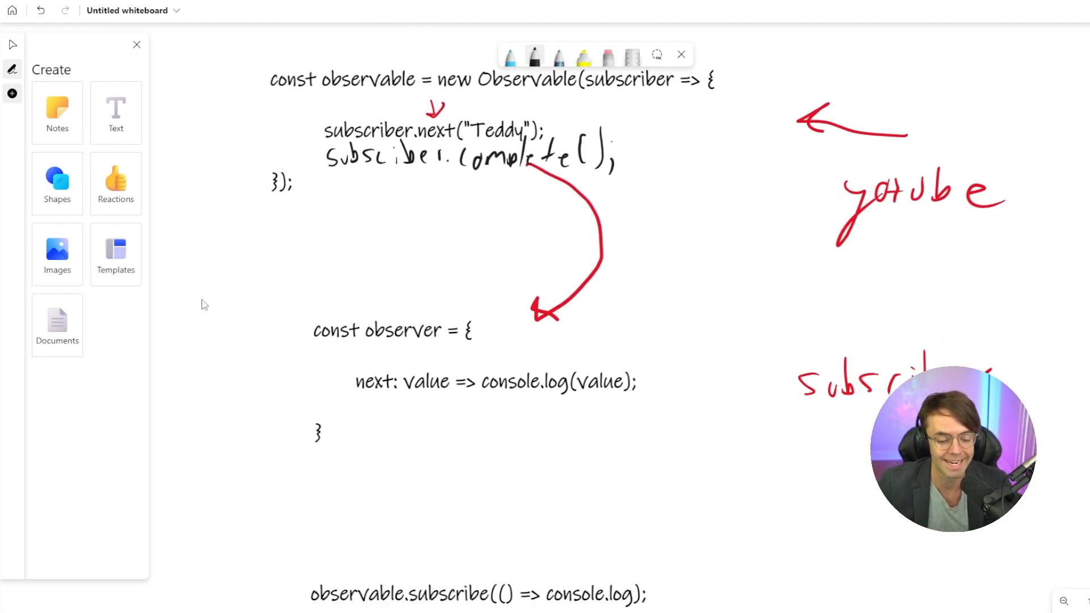
{"action": "scroll", "scroll_direction": "up", "scroll_amount": 3}
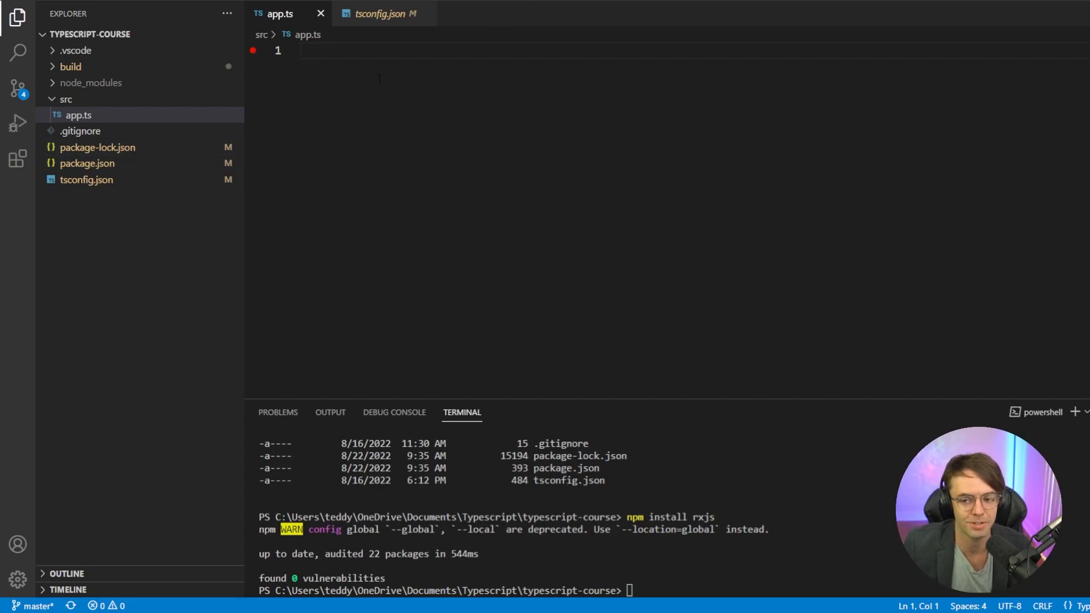
Add import { Observable } from "rxjs"; at the top of app.ts with a blank line after.
{"action": "type", "text": "import {"}
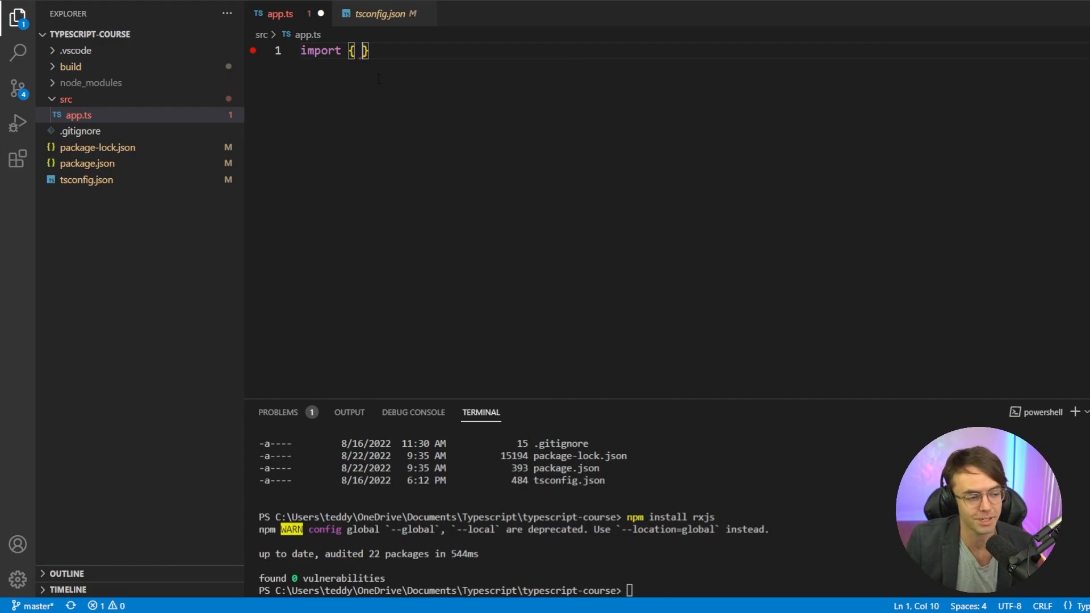
{"action": "type", "text": "Observable"}
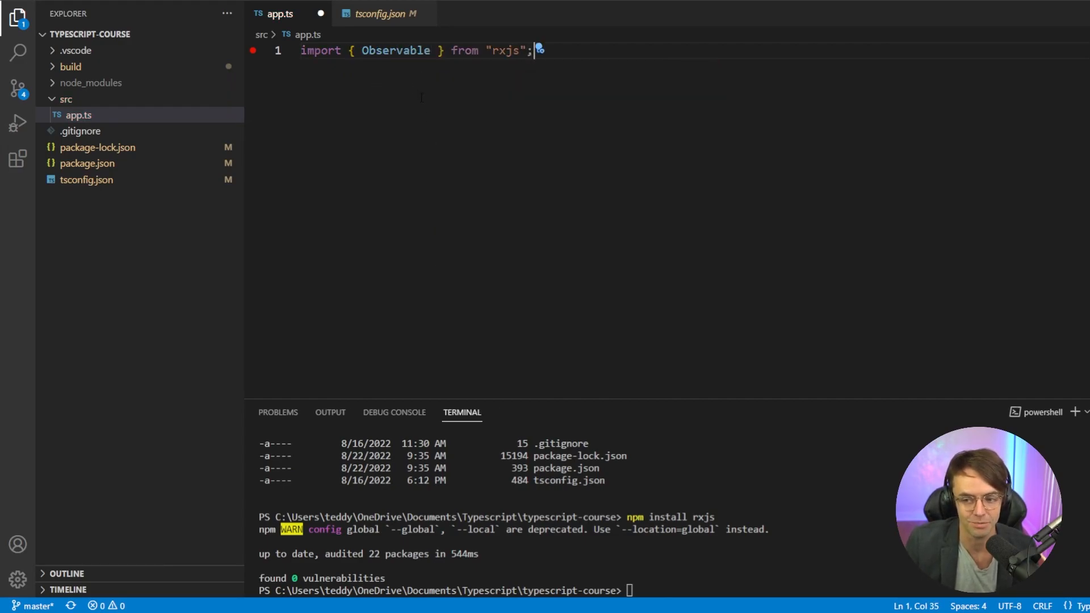
{"action": "key", "text": "Enter"}
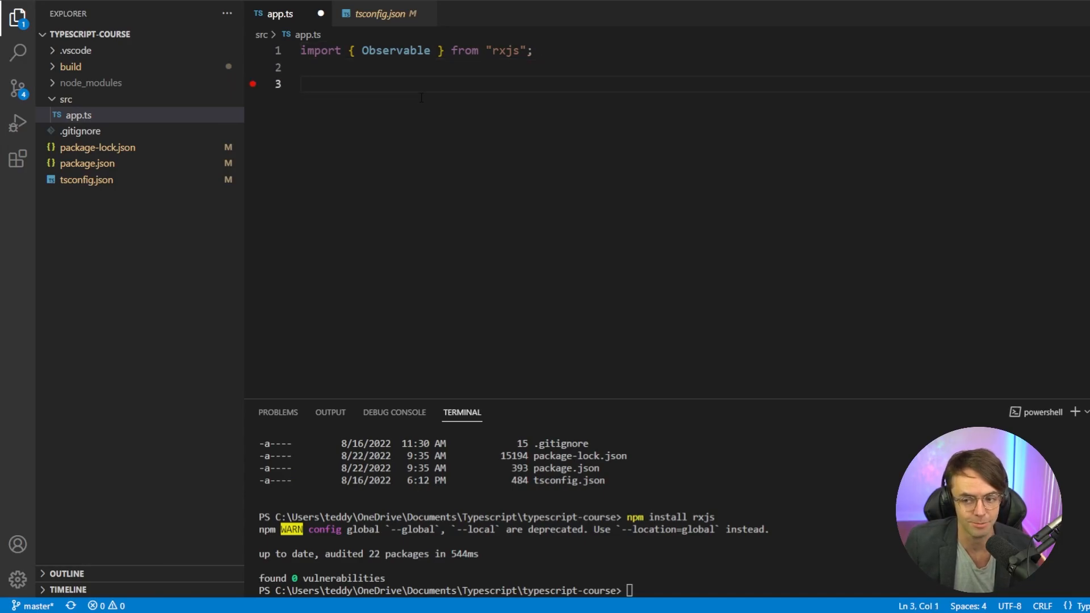
Begin declaring let observable$ = new O on line 3.
{"action": "type", "text": "let"}
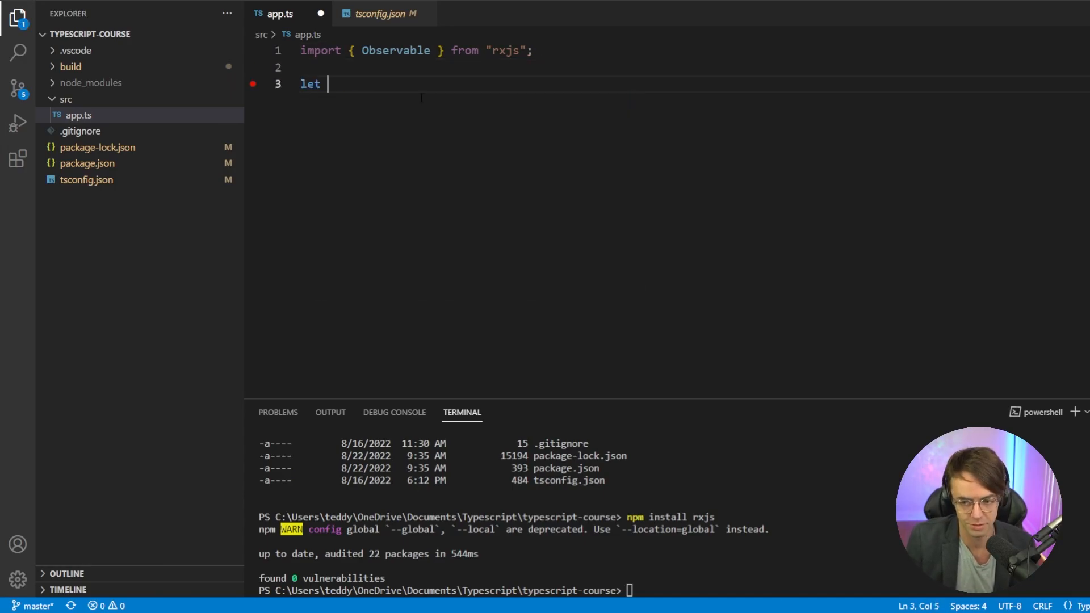
{"action": "type", "text": "ob"}
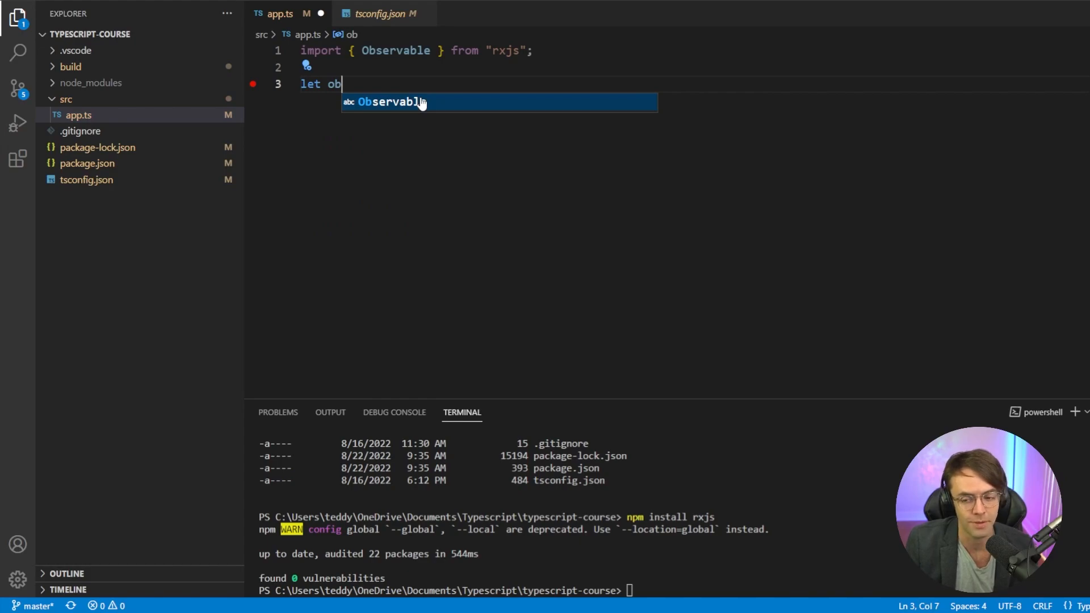
{"action": "type", "text": "servable@"}
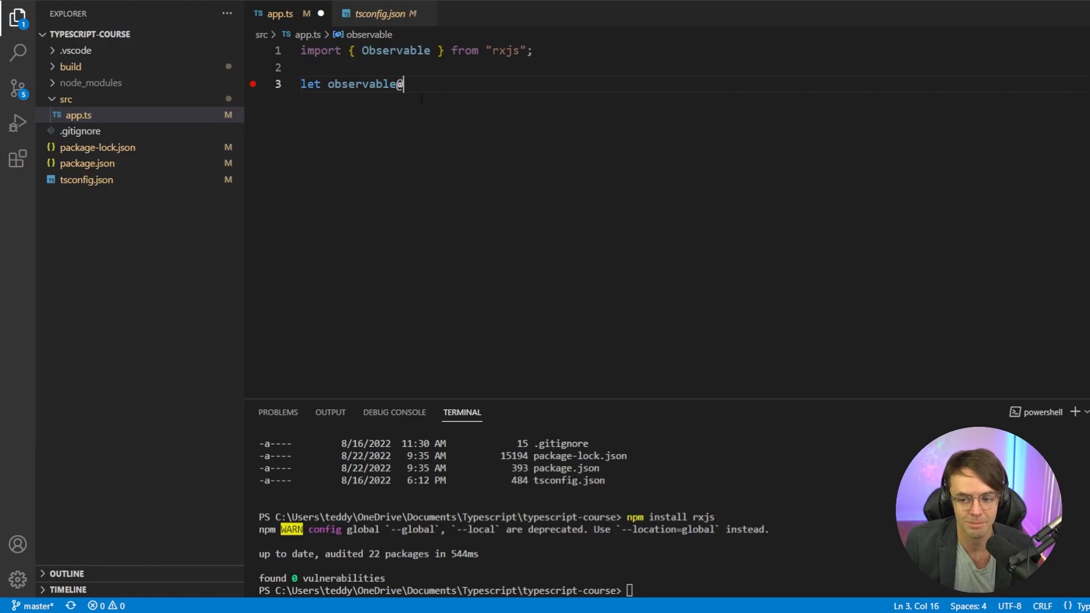
{"action": "key", "text": "Backspace"}
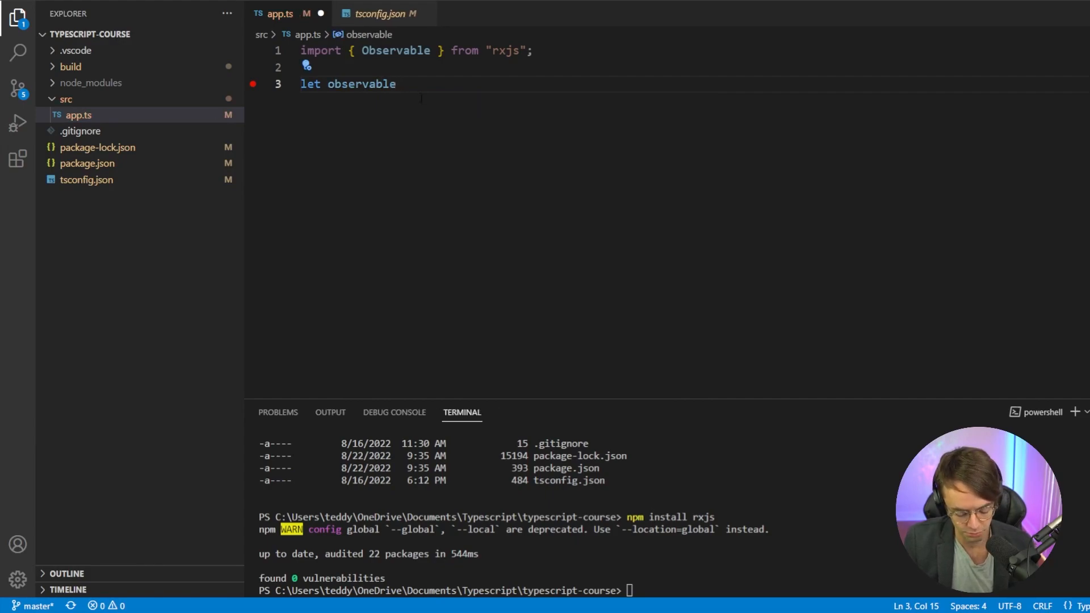
{"action": "type", "text": "$ ="}
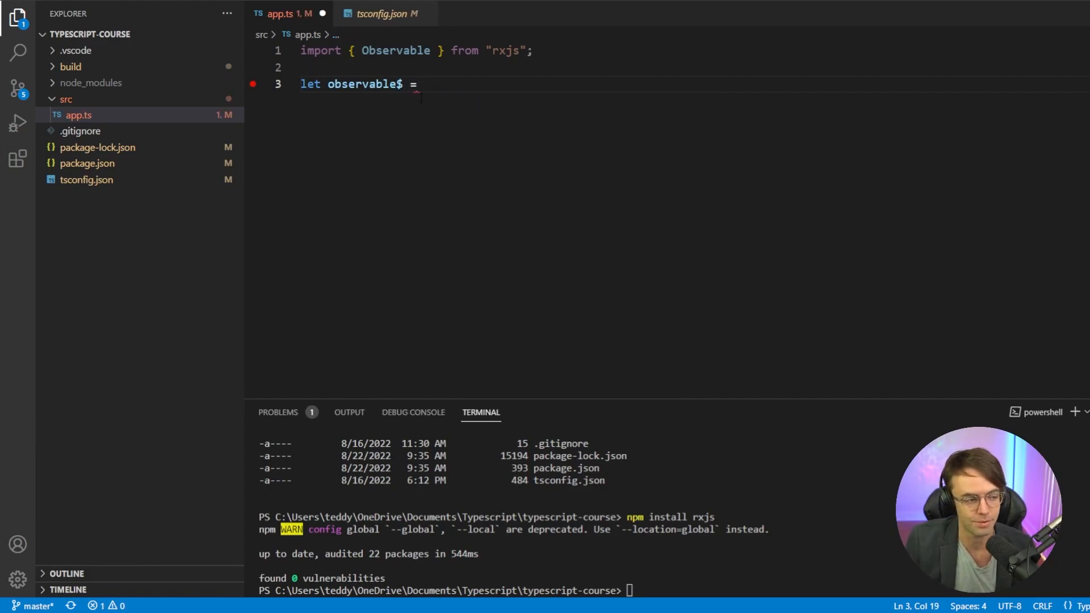
{"action": "type", "text": "new O"}
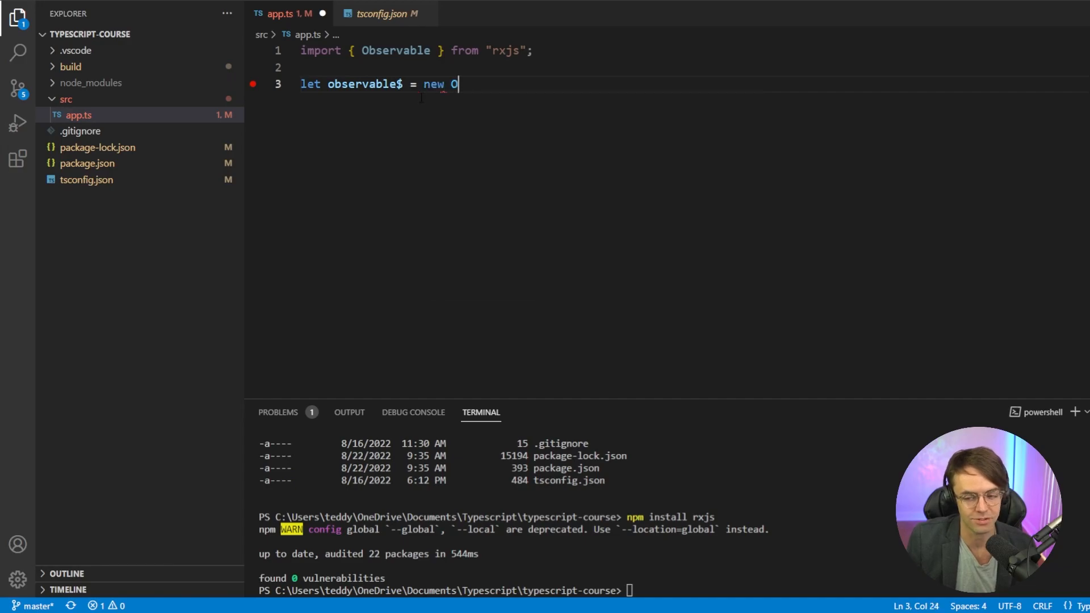
Complete new Observable((subscriber) => { subscriber.next(); }) for observable$.
{"action": "type", "text": "bservable()"}
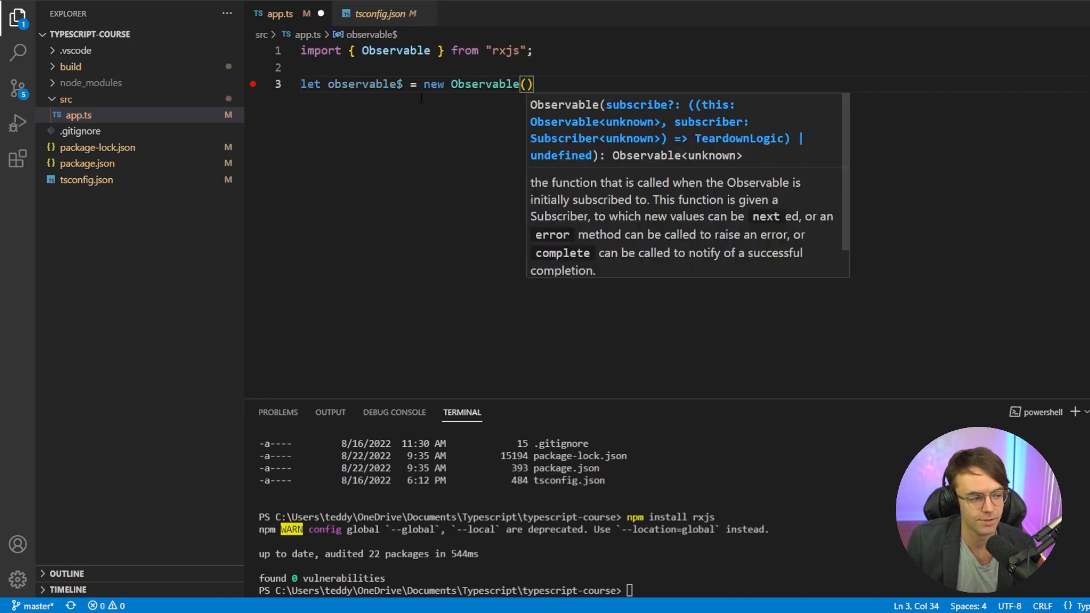
{"action": "type", "text": "()"}
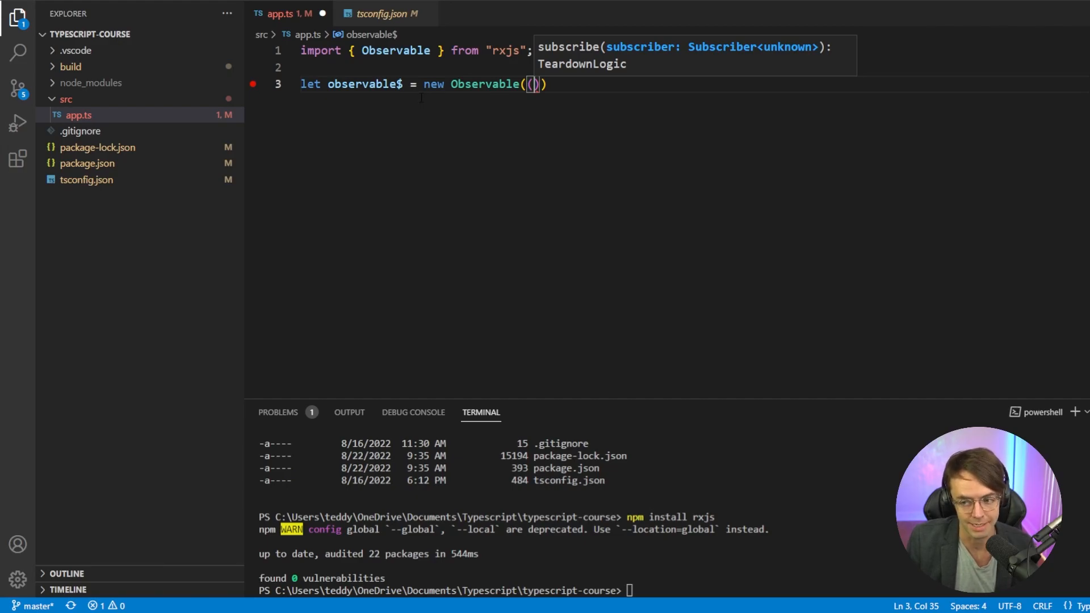
{"action": "type", "text": "subscriber"}
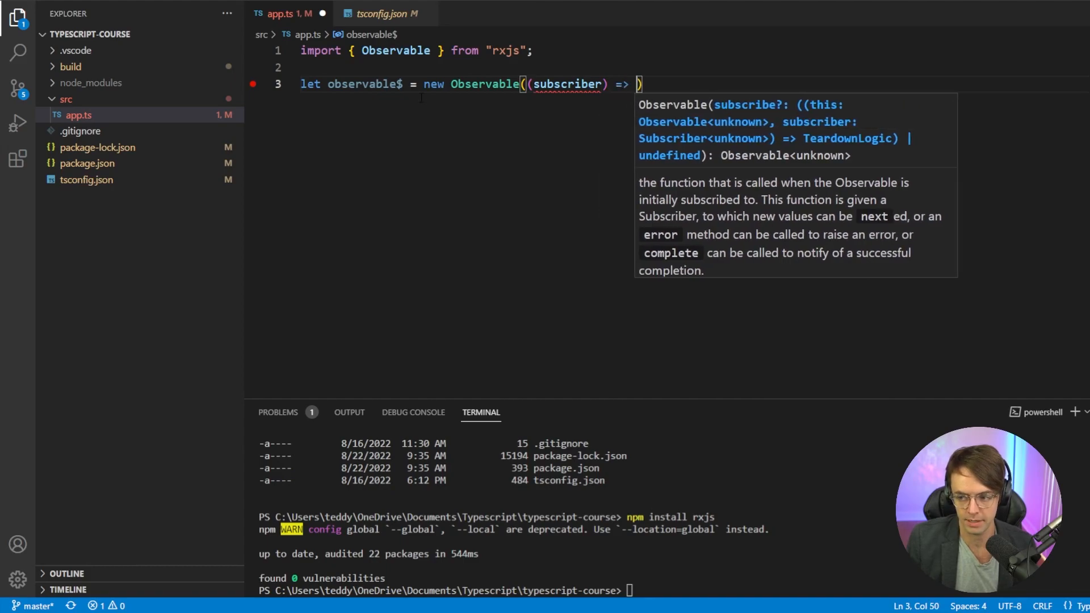
{"action": "type", "text": "{"}
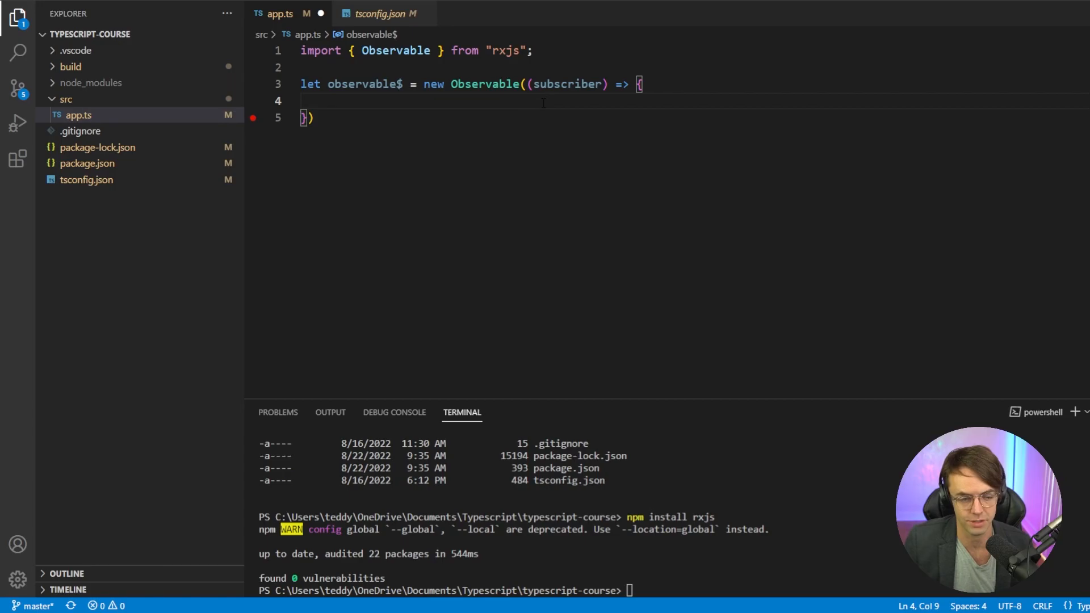
{"action": "type", "text": "s"}
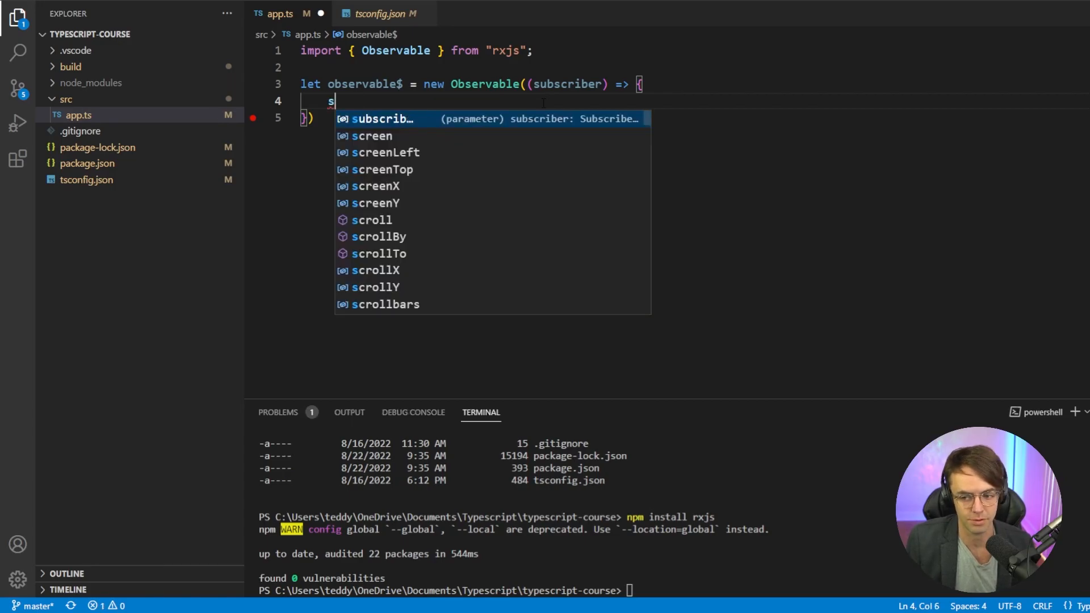
{"action": "type", "text": "ubscriber.next();"}
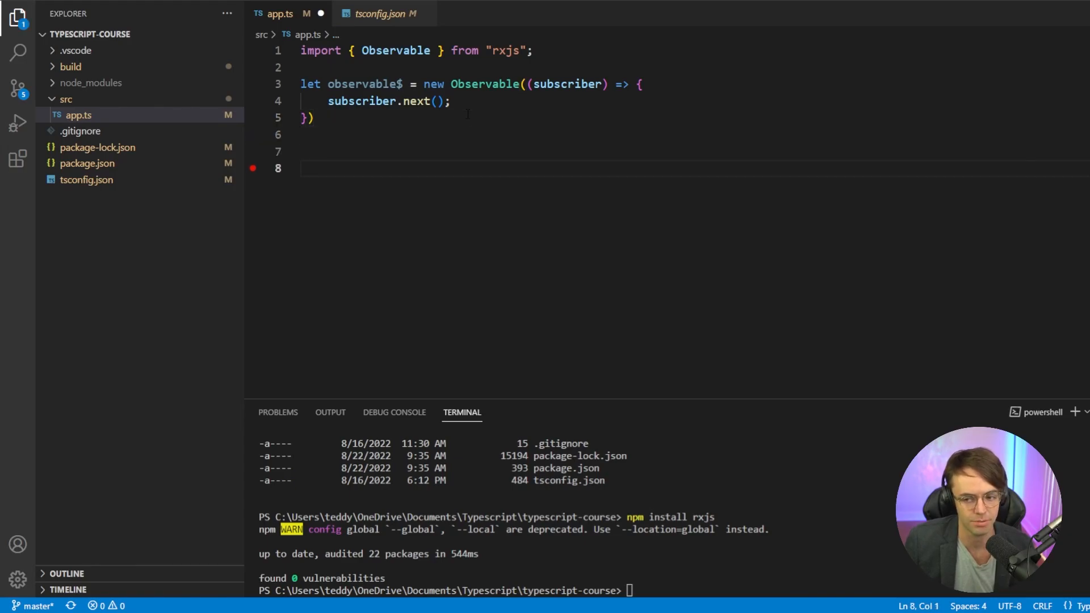
Define let observer = { next: (value: any) => { console.log(value); } } below the Observable.
{"action": "type", "text": "let observer = {"}
{"action": "type", "text": "new"}
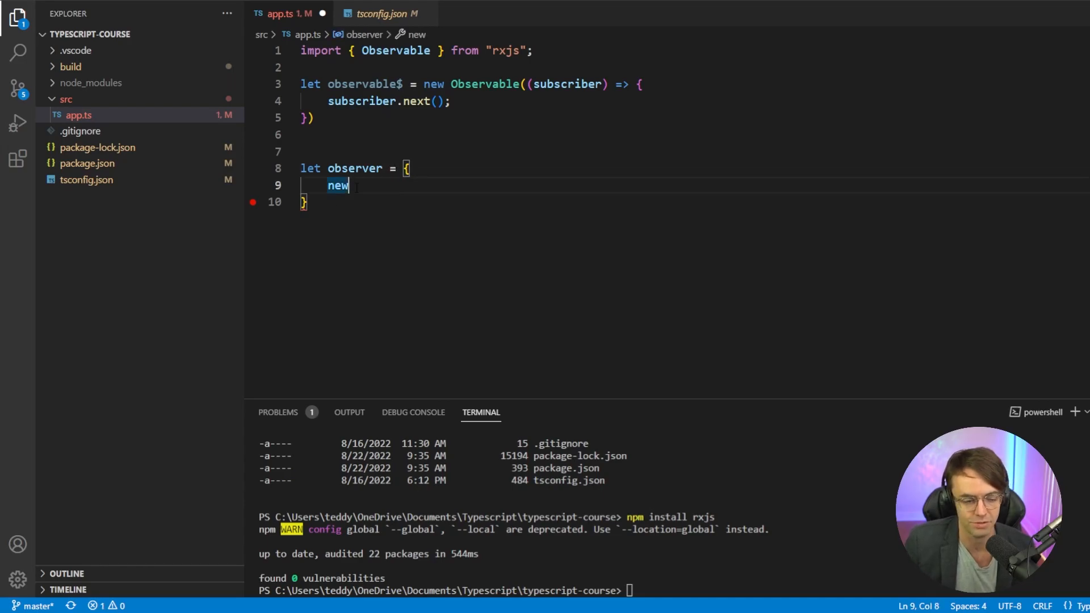
{"action": "type", "text": "next: (value:"}
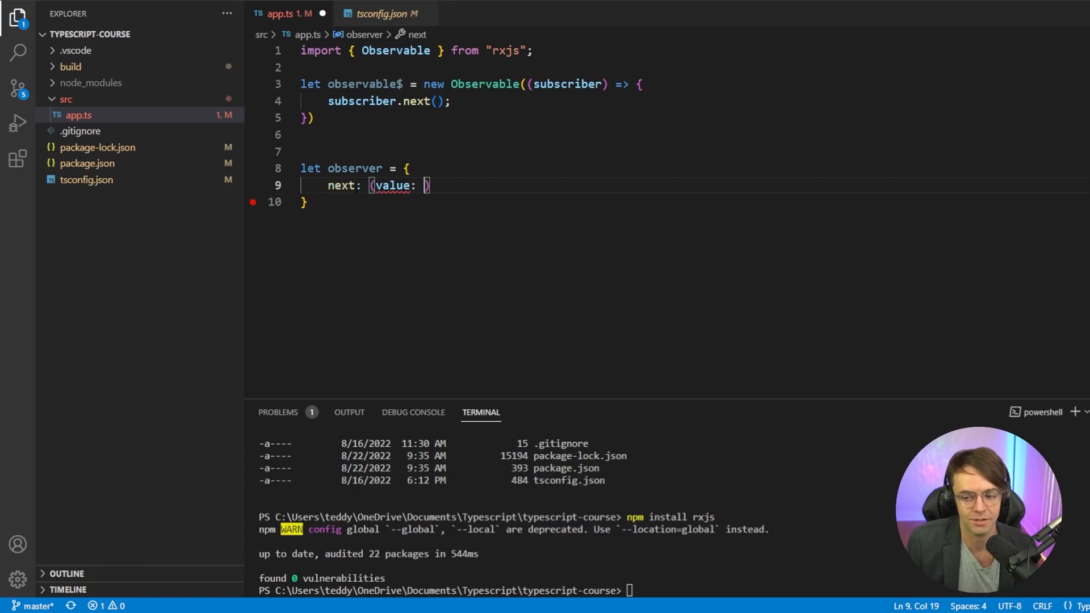
{"action": "type", "text": "any"}
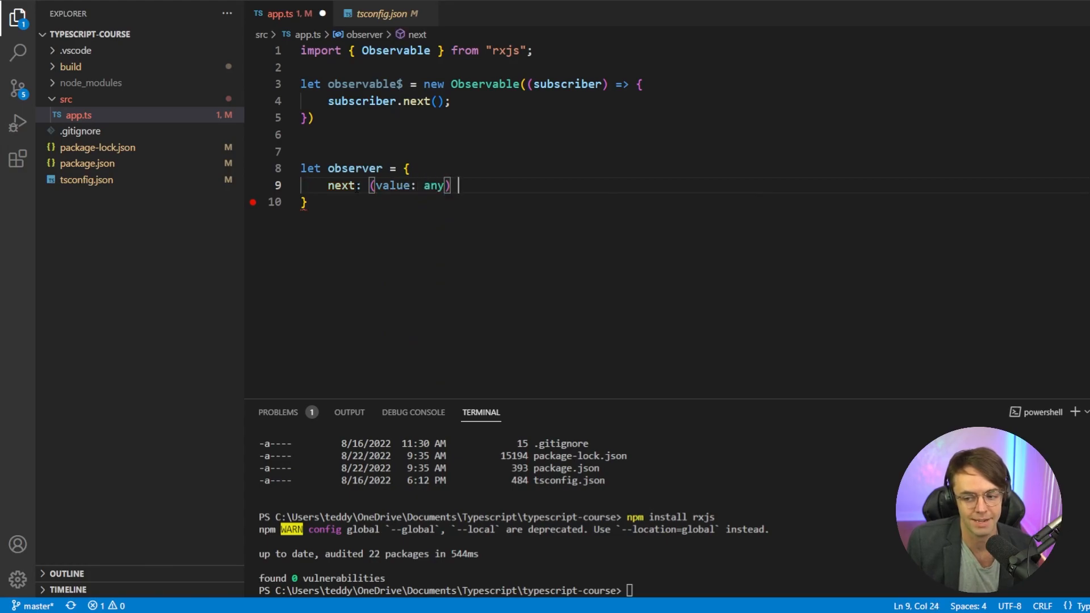
{"action": "type", "text": "="}
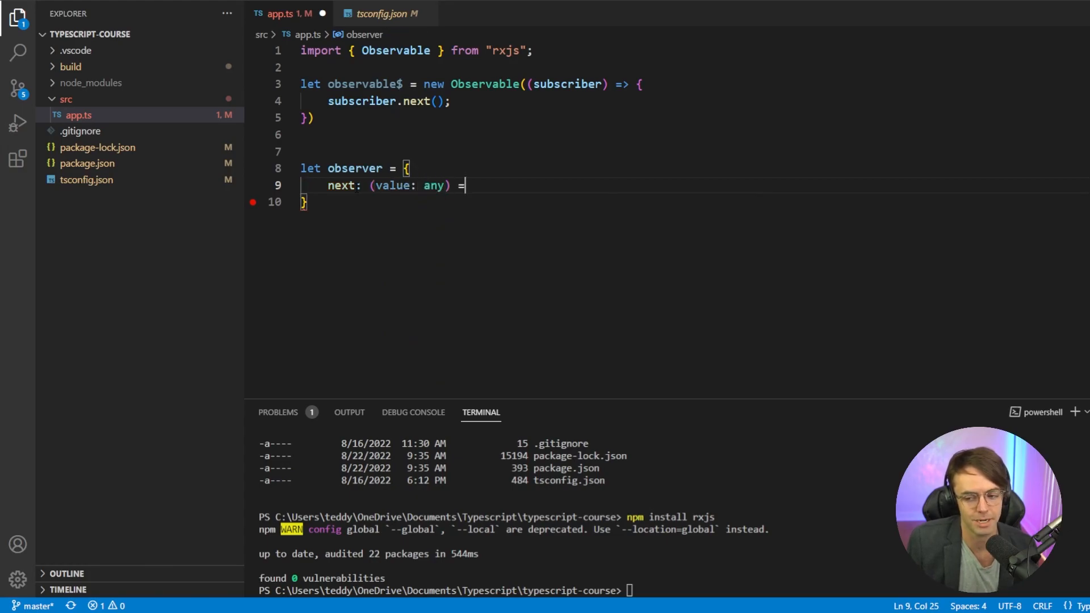
{"action": "type", "text": "> {}"}
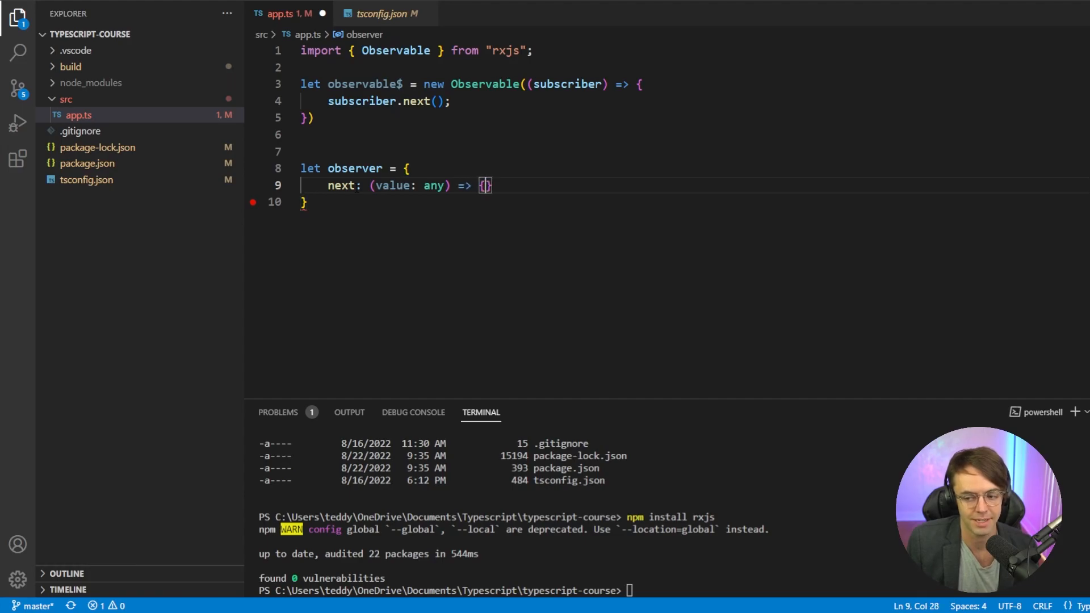
{"action": "type", "text": "console.log"}
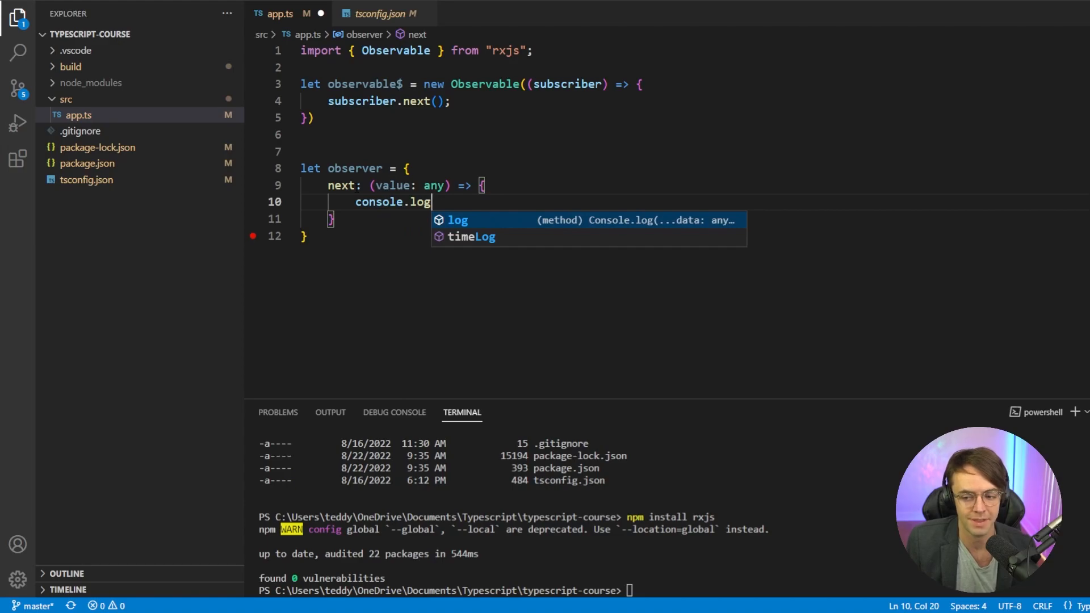
{"action": "type", "text": "(value"}
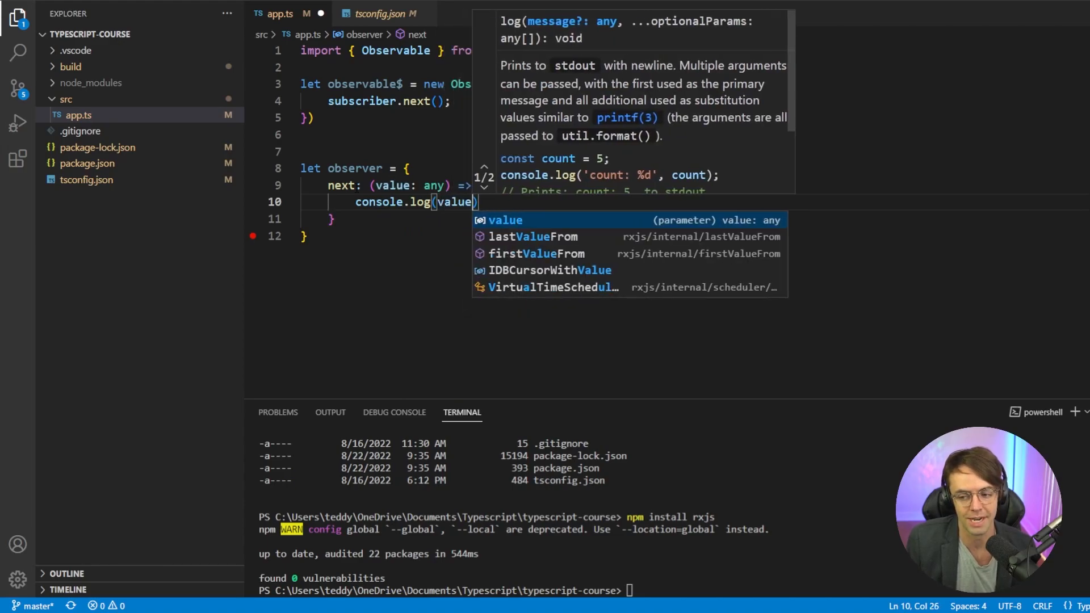
{"action": "type", "text": "l"}
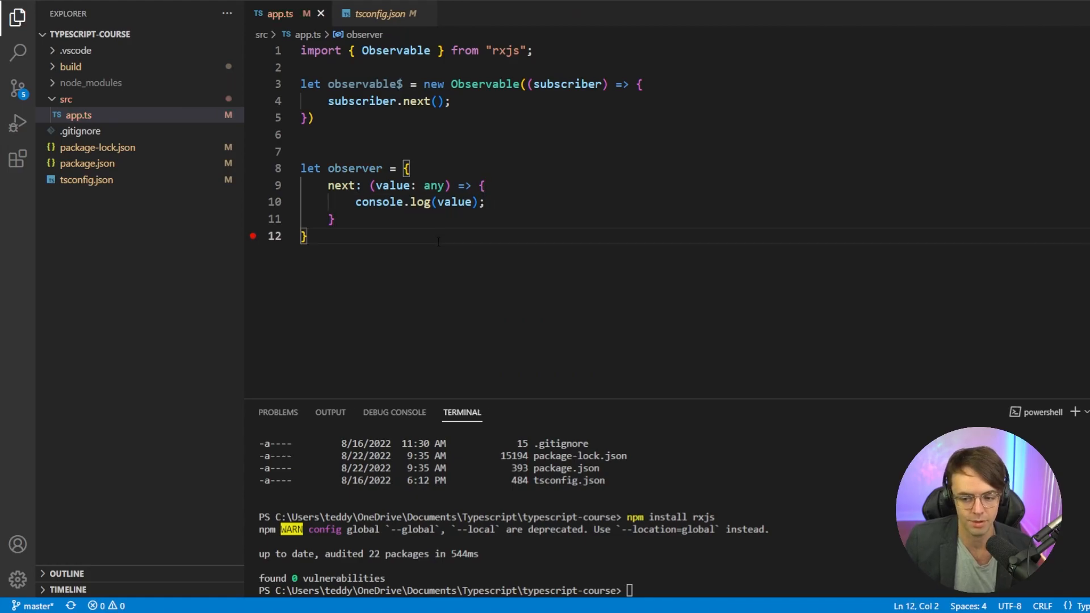
{"action": "key", "text": "Enter"}
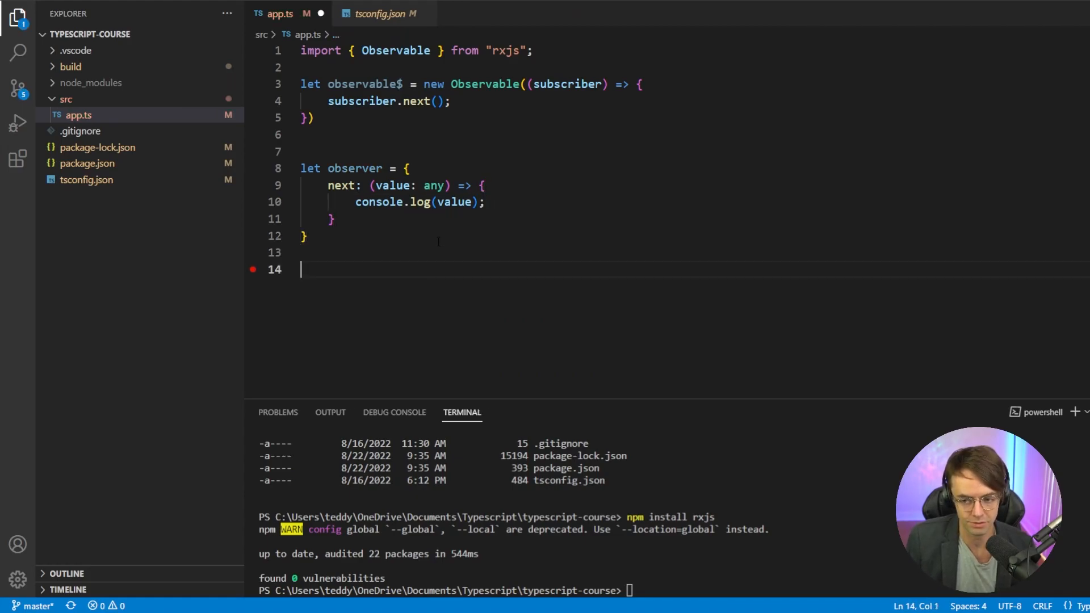
End app.ts with observable$.subscribe(observer); picking observer from IntelliSense.
{"action": "type", "text": "observable$"}
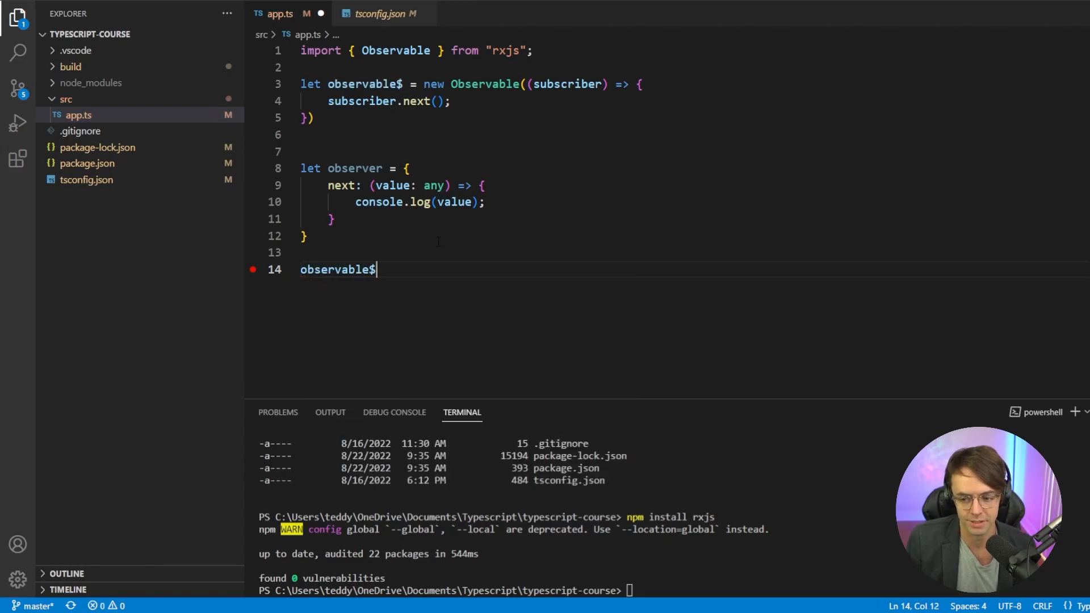
{"action": "type", "text": ".subscribe*"}
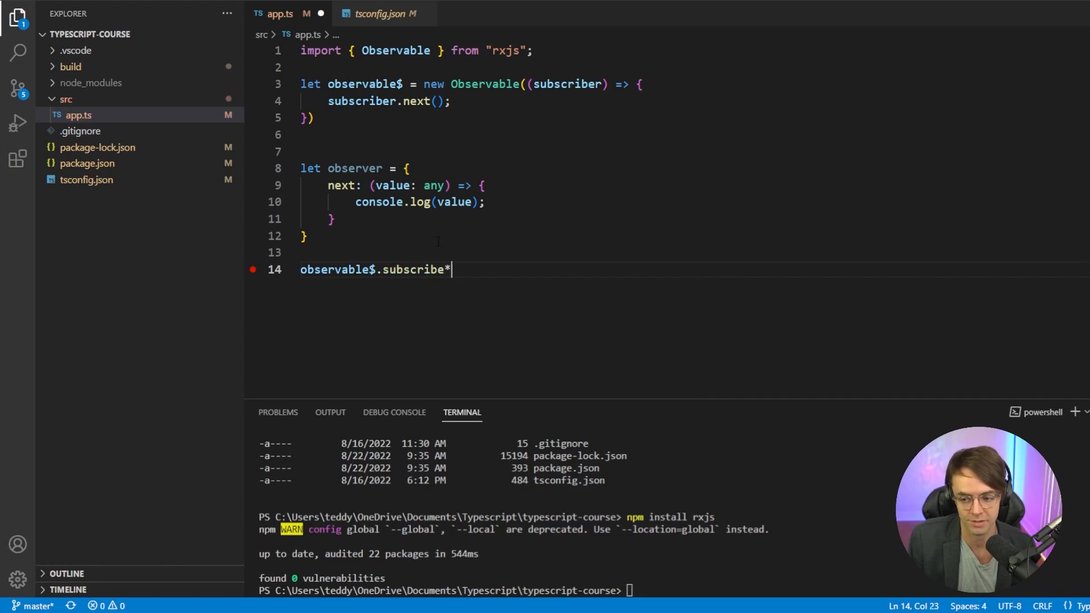
{"action": "type", "text": "(i"}
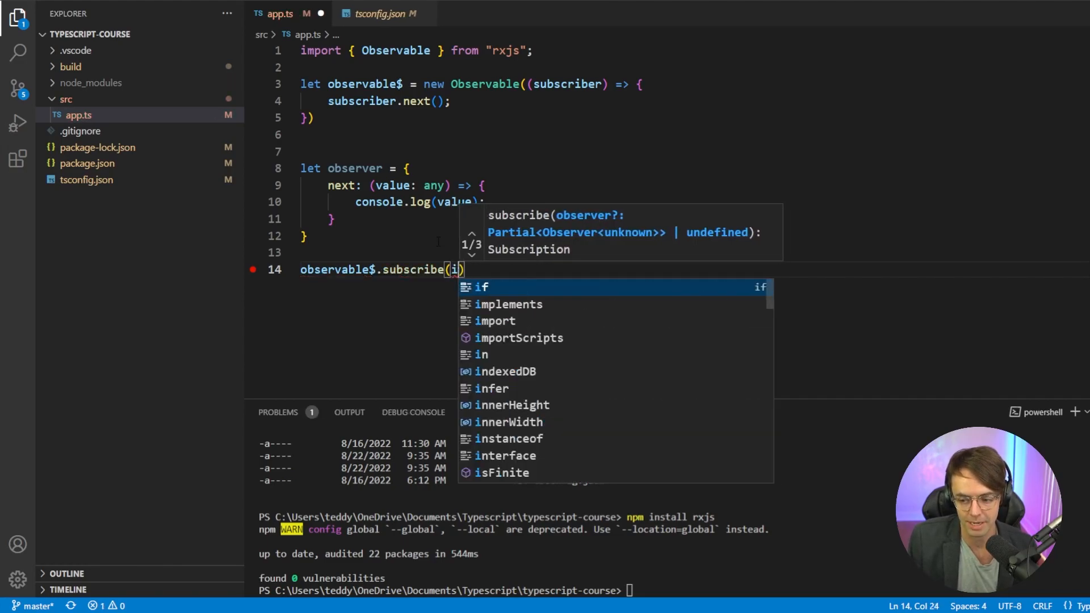
{"action": "type", "text": "bser"}
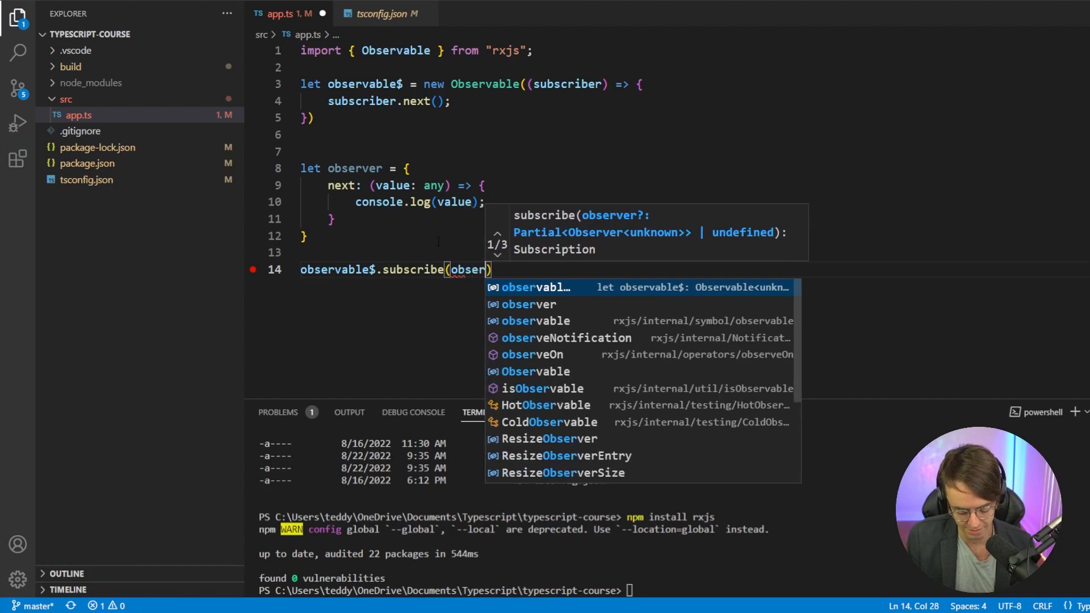
{"action": "left_click", "coordinate": [528, 304]}
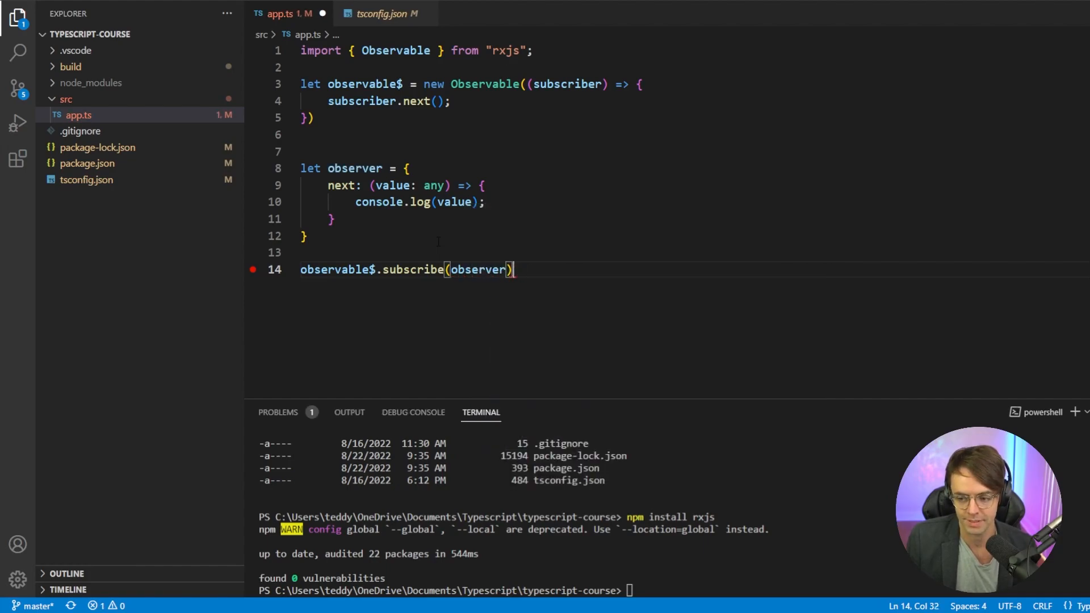
{"action": "type", "text": ";"}
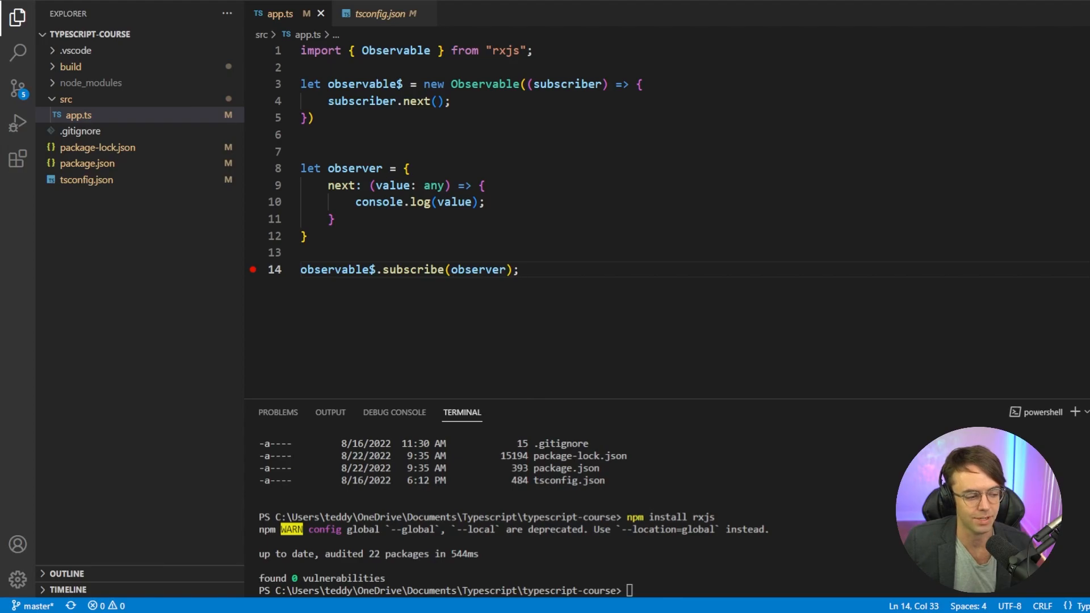
{"action": "mouse_move", "coordinate": [91, 142]}
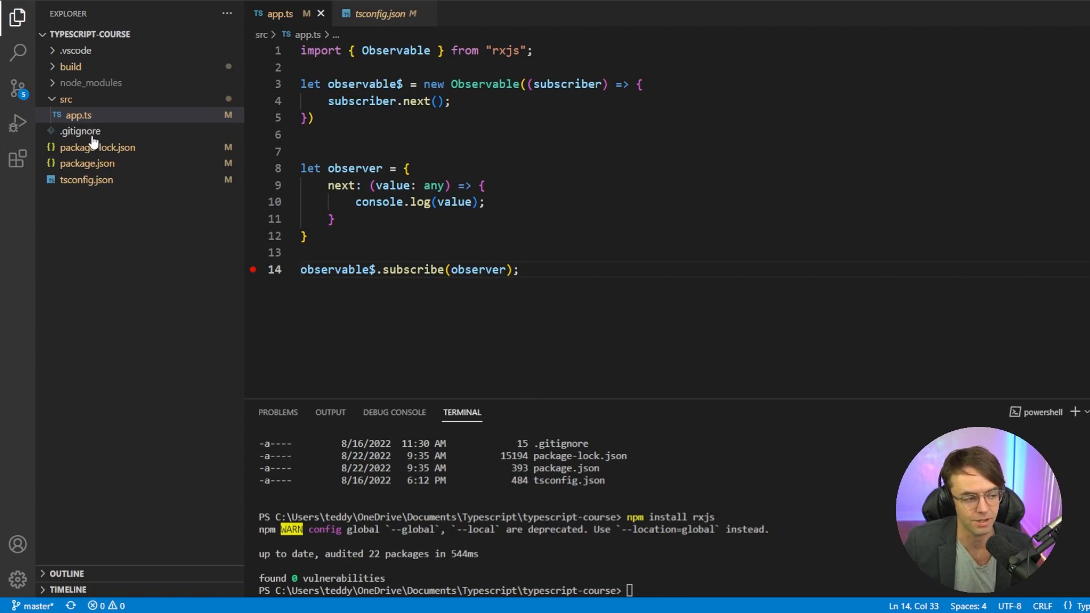
Make subscriber.next emit "Hello world" and add a new line after the subscribe call.
{"action": "left_click", "coordinate": [435, 101]}
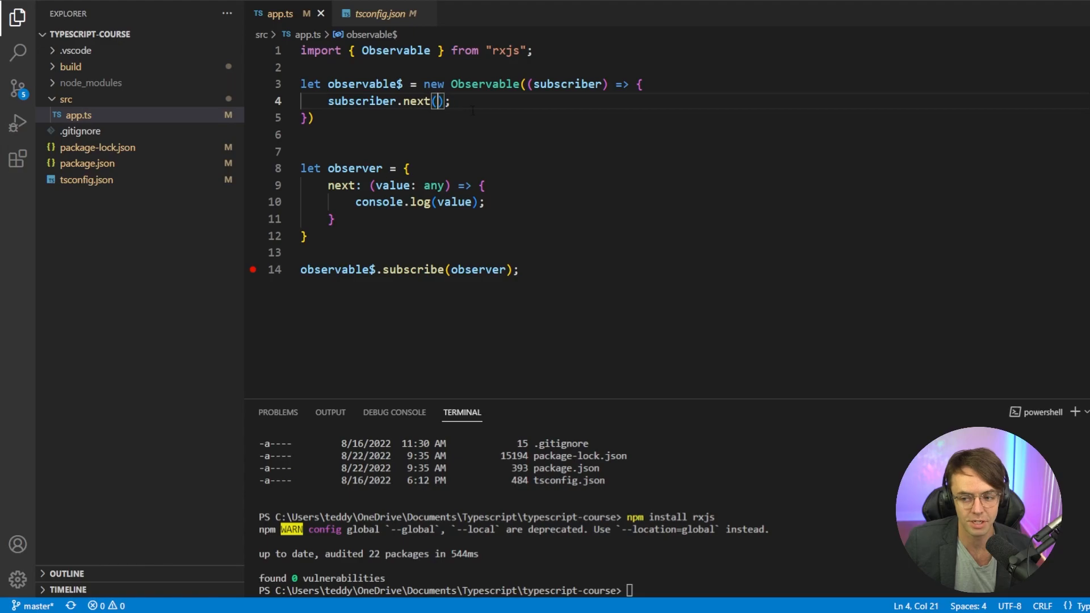
{"action": "type", "text": "\"\""}
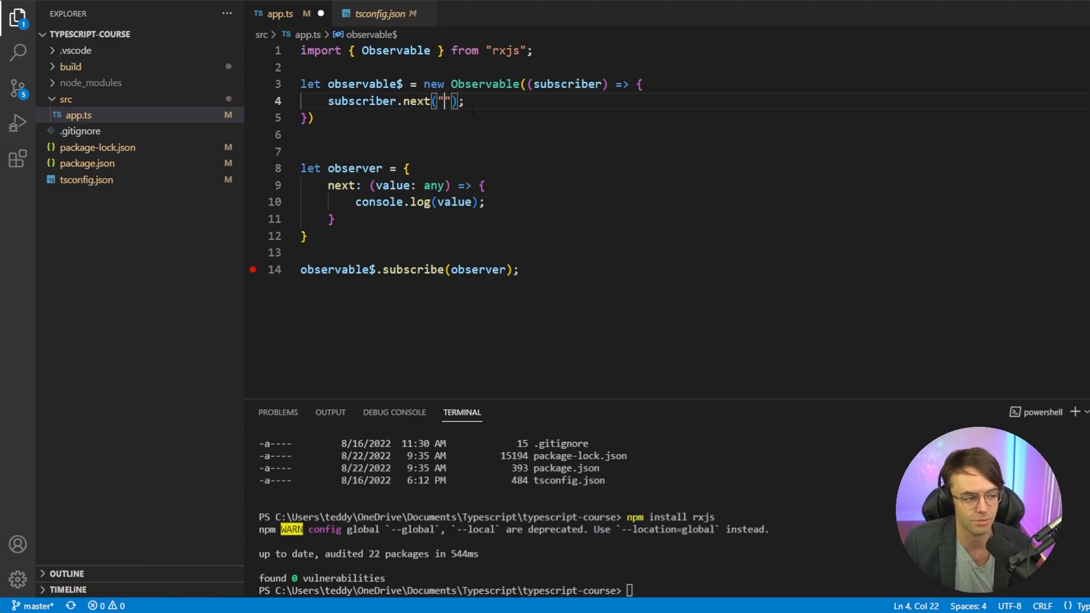
{"action": "type", "text": "Hello wor"}
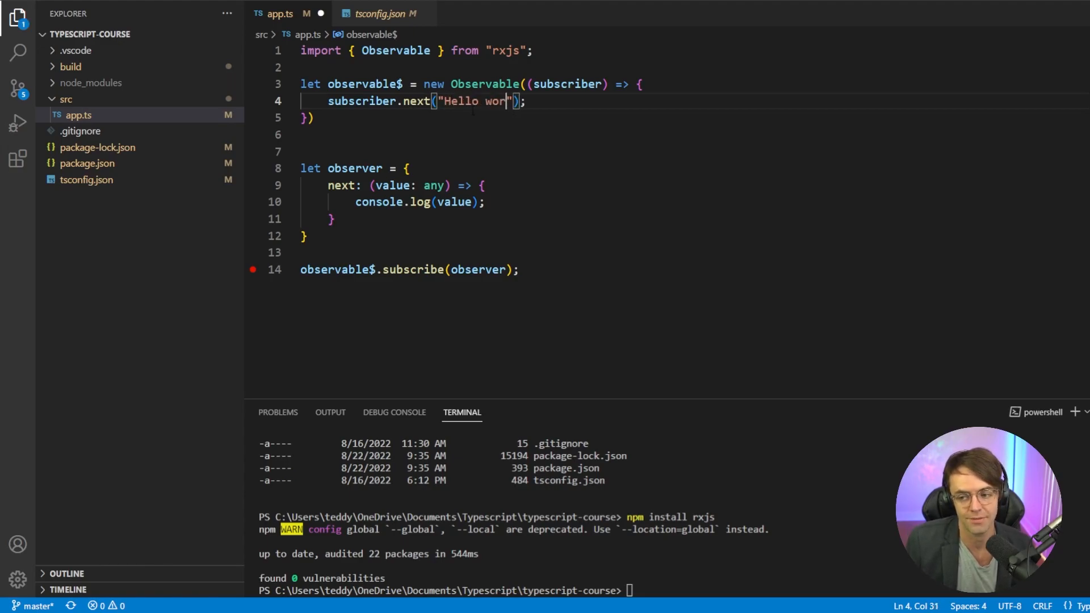
{"action": "type", "text": "ld"}
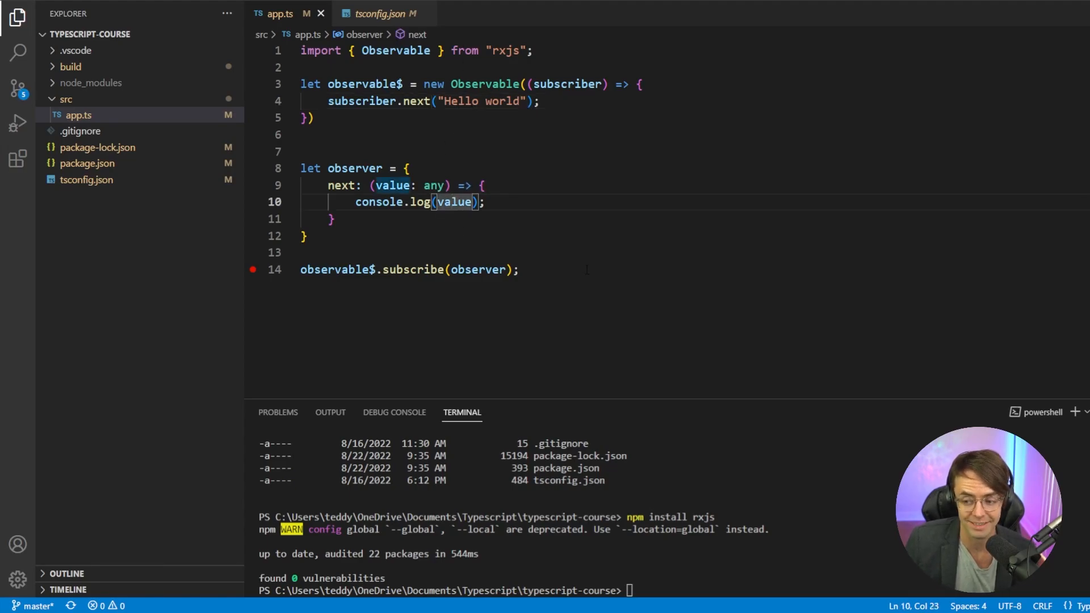
{"action": "left_click", "coordinate": [519, 270]}
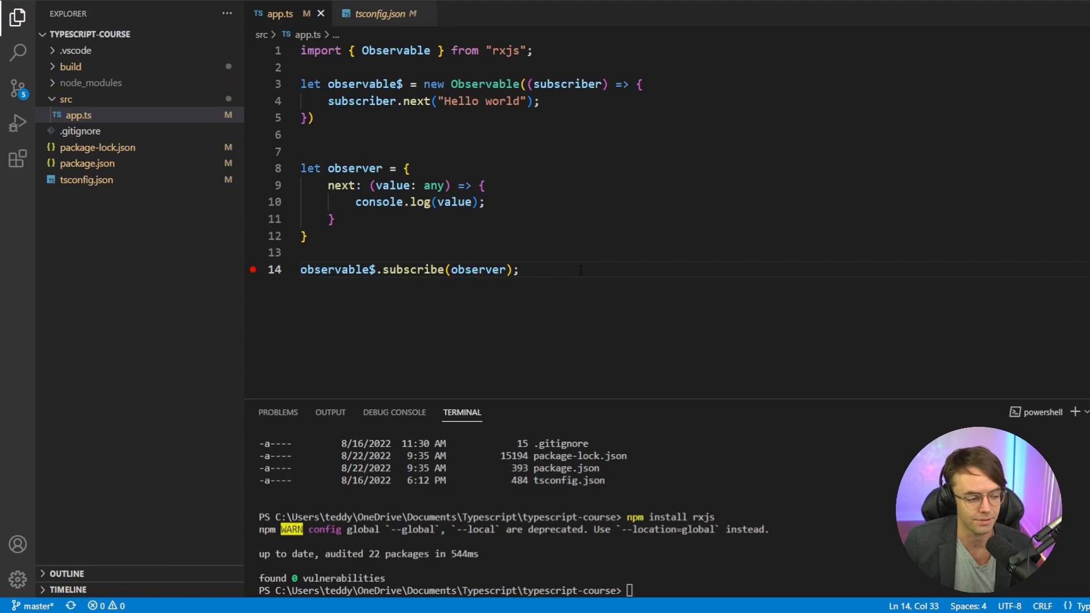
{"action": "key", "text": "Enter"}
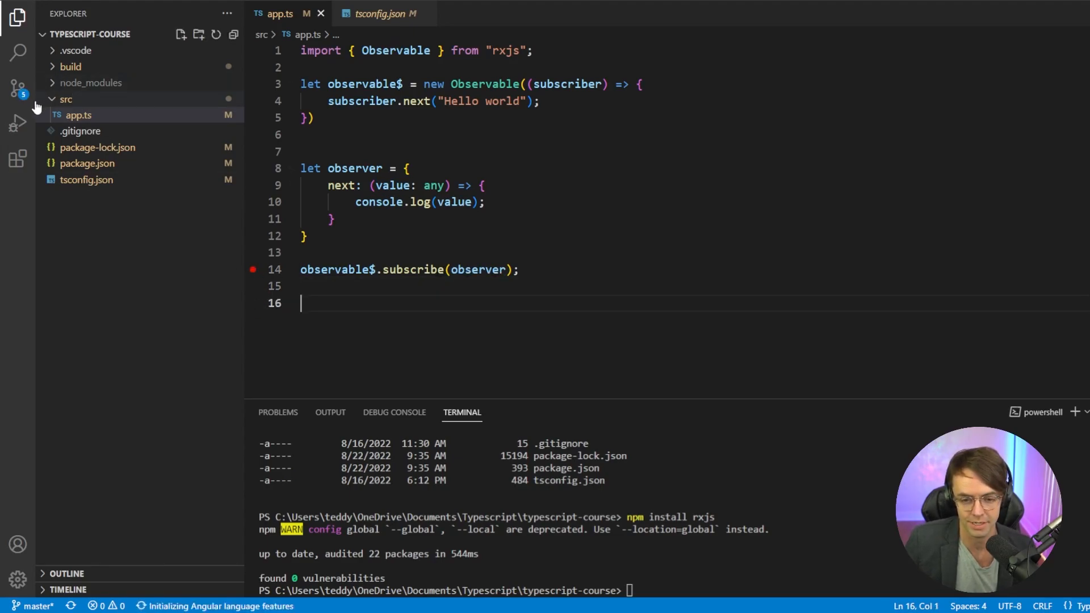
Run Launch Program, step past the subscribe call so Hello world prints, and return to app.ts.
{"action": "left_click", "coordinate": [17, 125]}
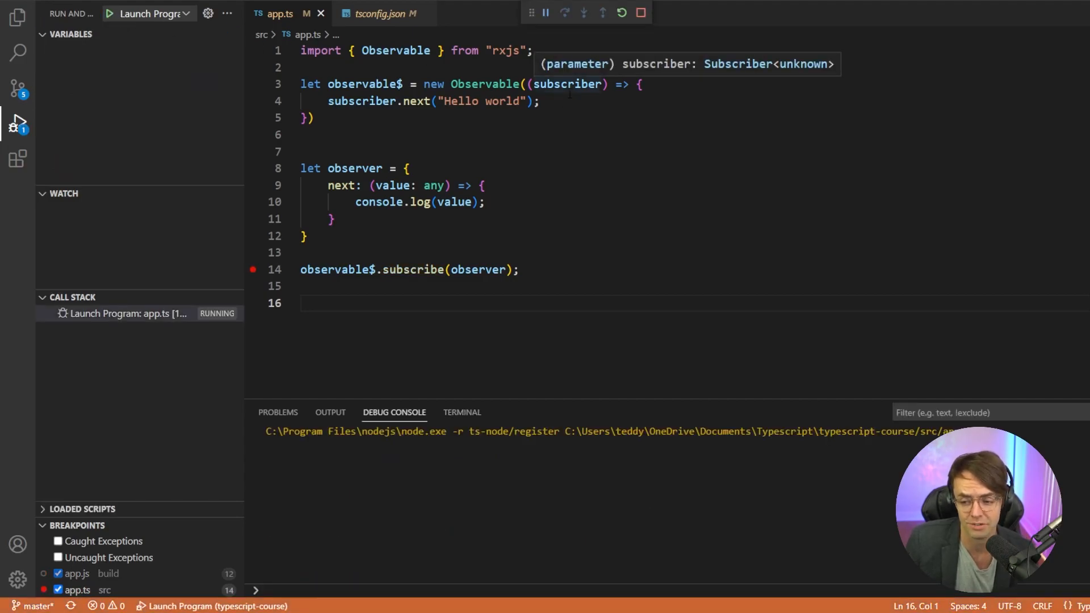
{"action": "left_click", "coordinate": [566, 12]}
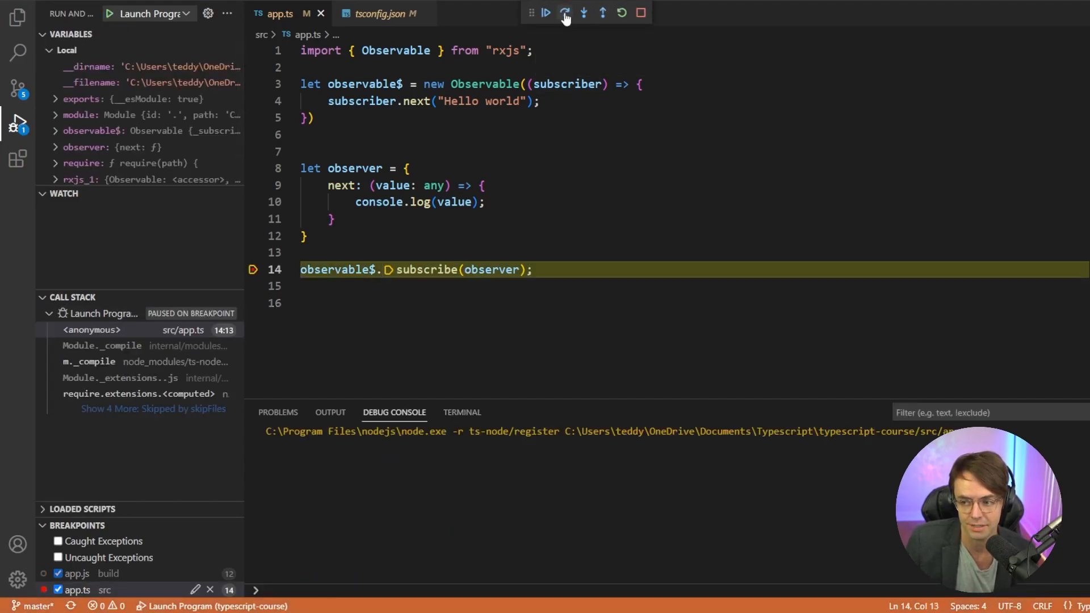
{"action": "left_click", "coordinate": [546, 13]}
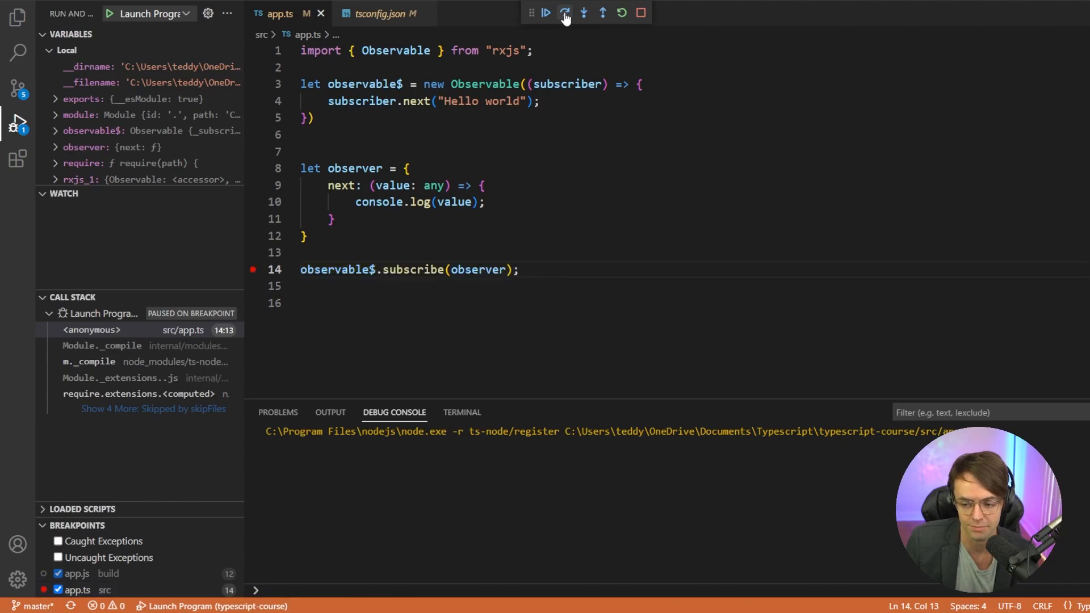
{"action": "left_click", "coordinate": [564, 12]}
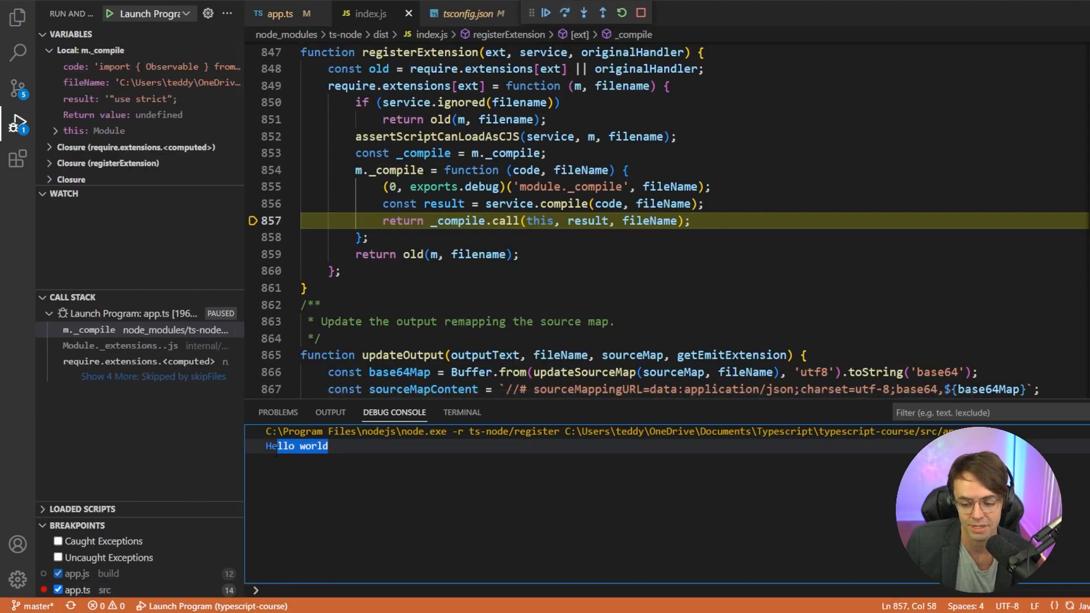
{"action": "left_click", "coordinate": [274, 13]}
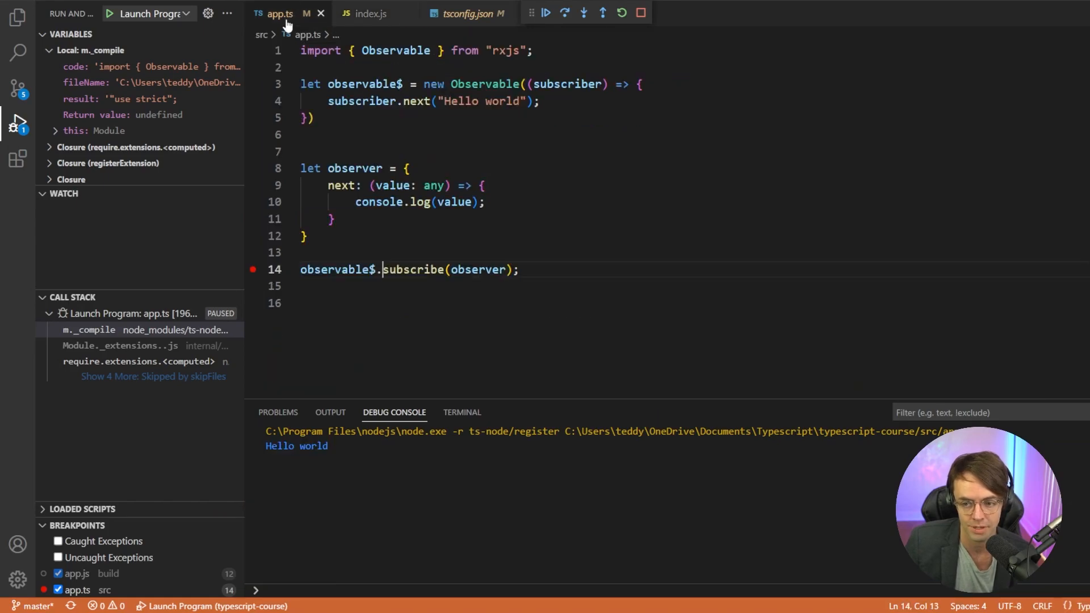
{"action": "left_click", "coordinate": [333, 219]}
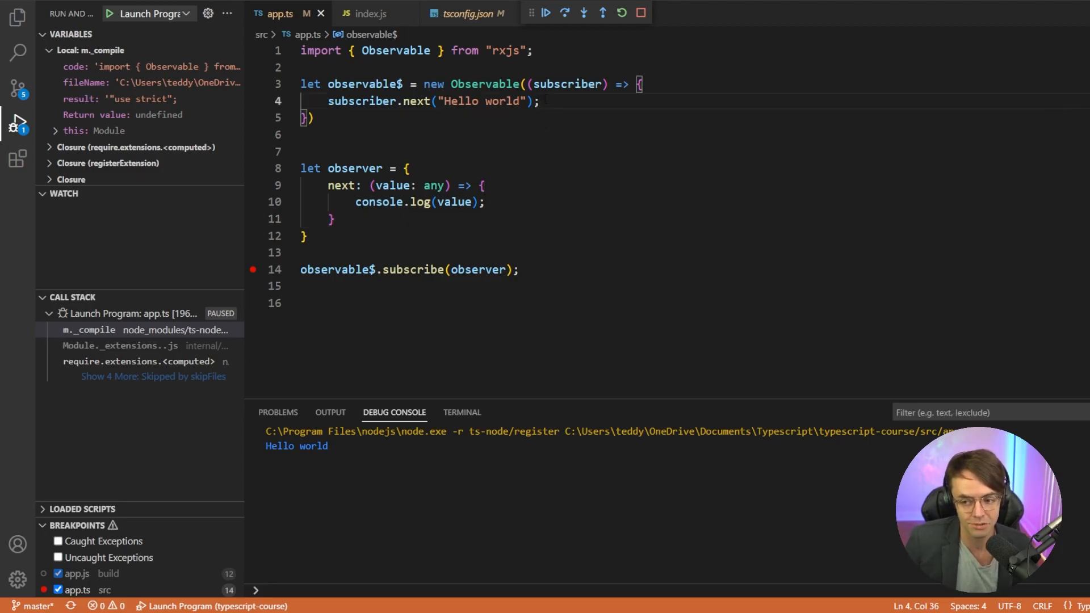
Add subscriber.complete(); right after subscriber.next("Hello world").
{"action": "type", "text": "s"}
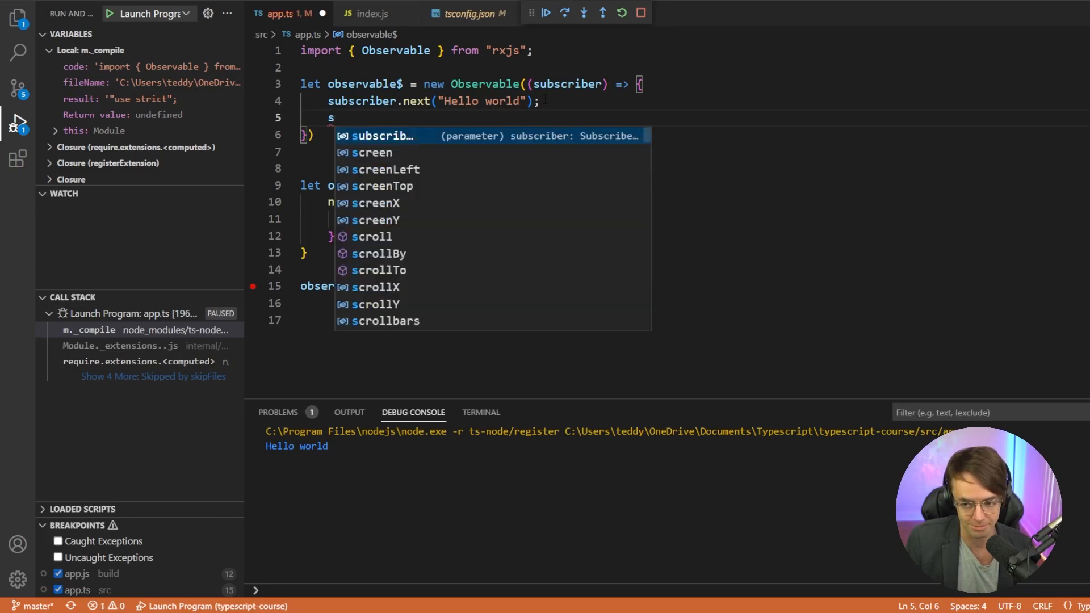
{"action": "type", "text": "ubscriber.complete"}
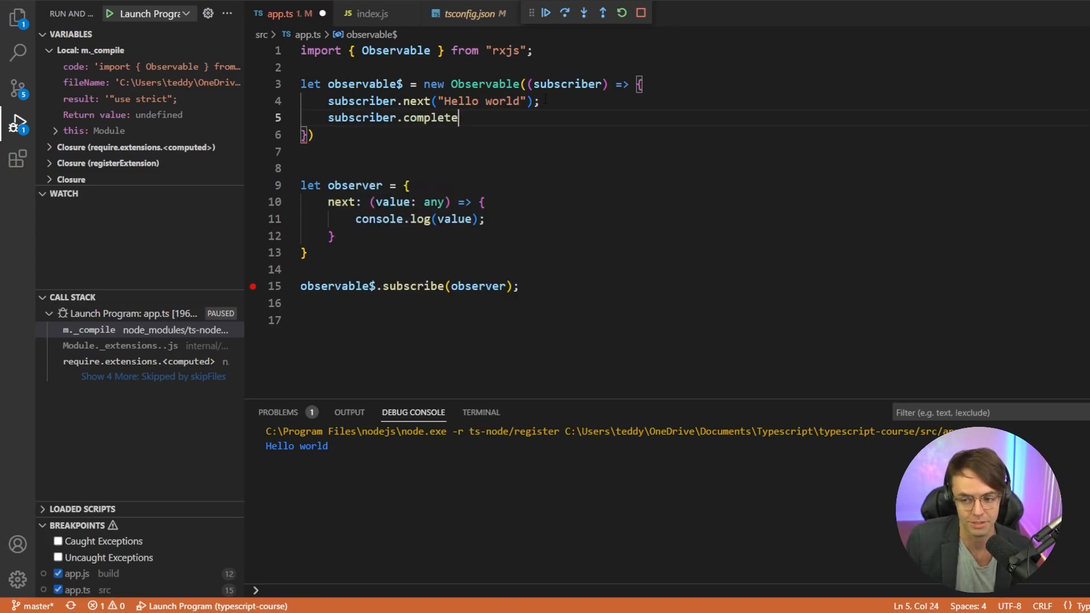
{"action": "type", "text": "();"}
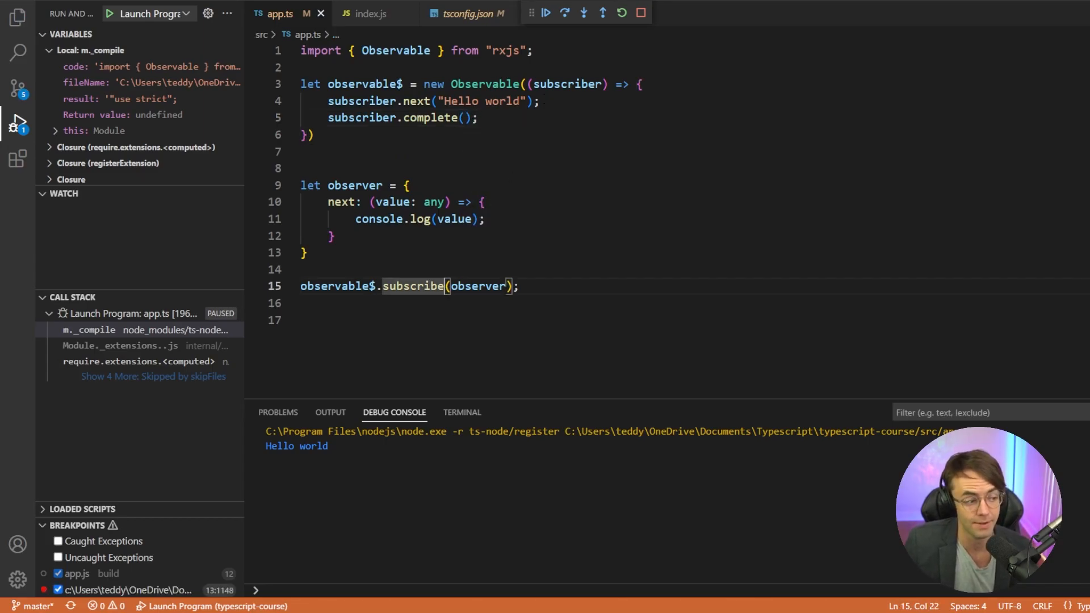
{"action": "mouse_move", "coordinate": [478, 286]}
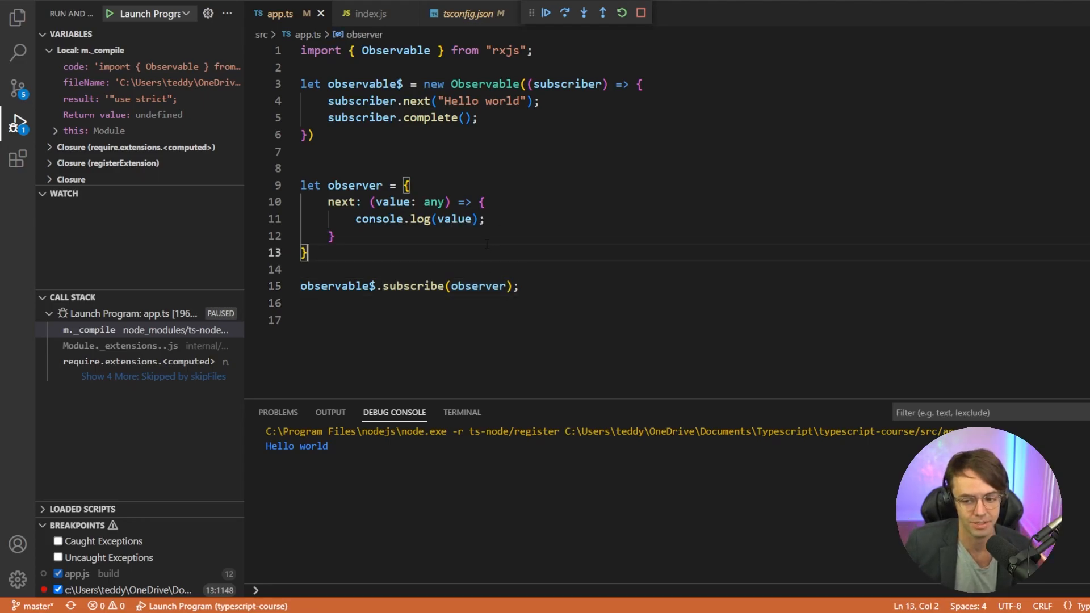
Add a complete: () => handler to the observer that logs "Complete!".
{"action": "left_click", "coordinate": [334, 236]}
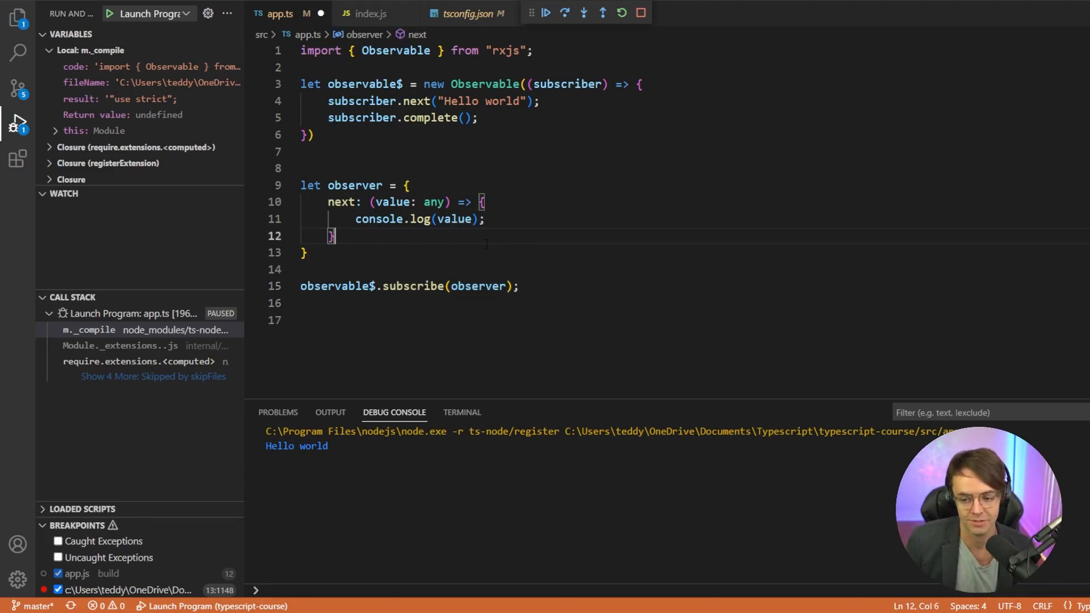
{"action": "type", "text": "co"}
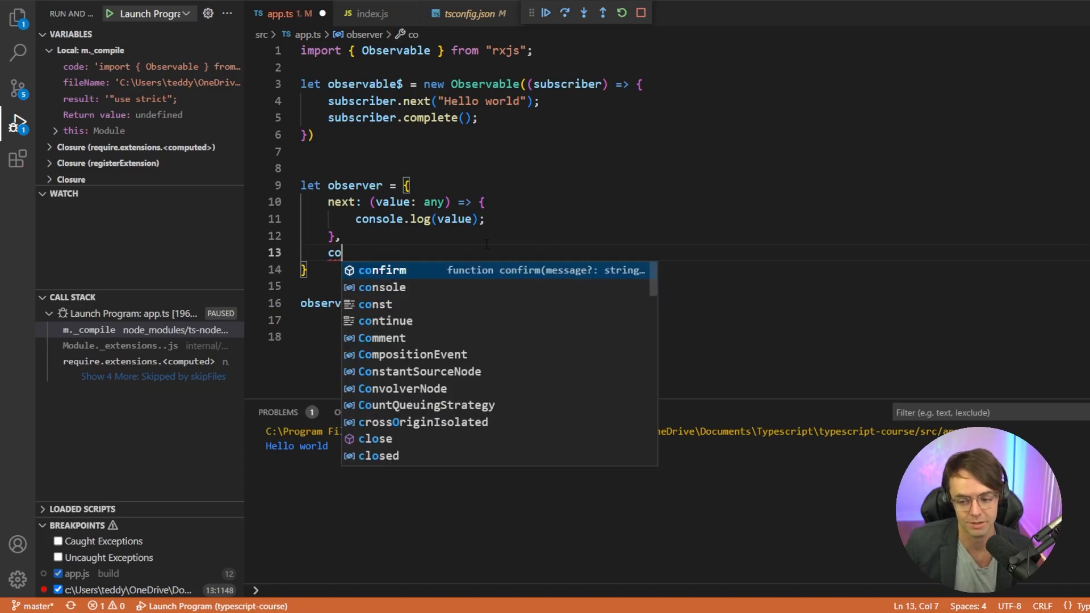
{"action": "type", "text": "m"}
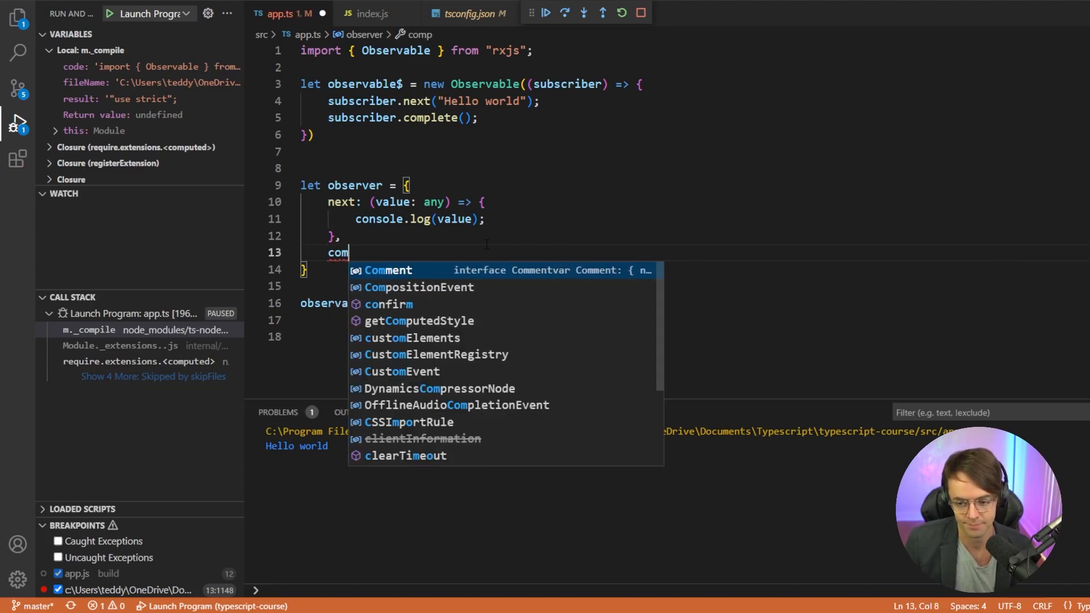
{"action": "type", "text": "plete"}
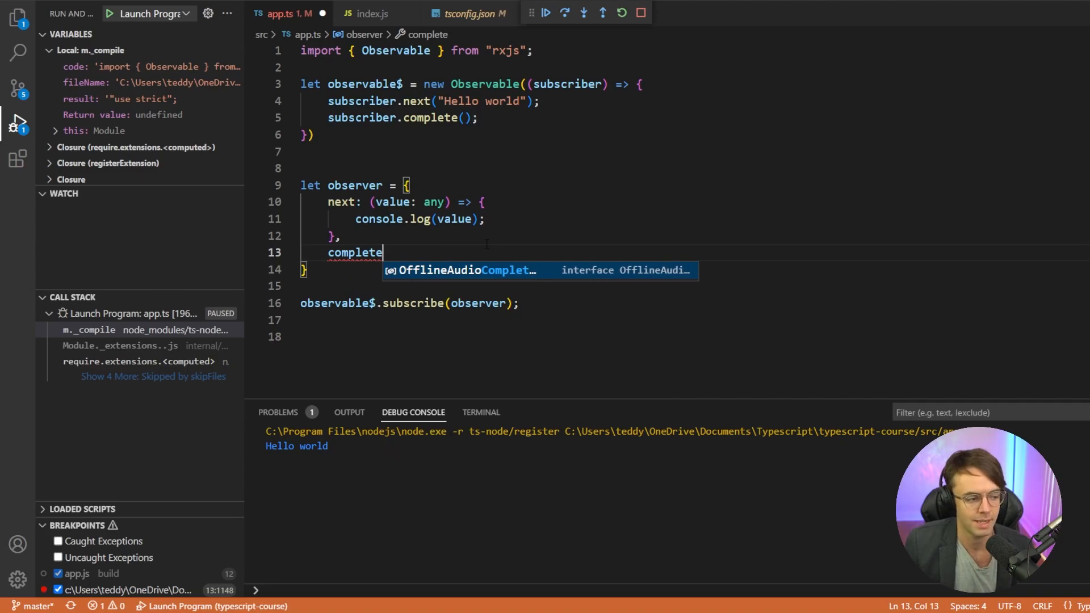
{"action": "type", "text": ": () +"}
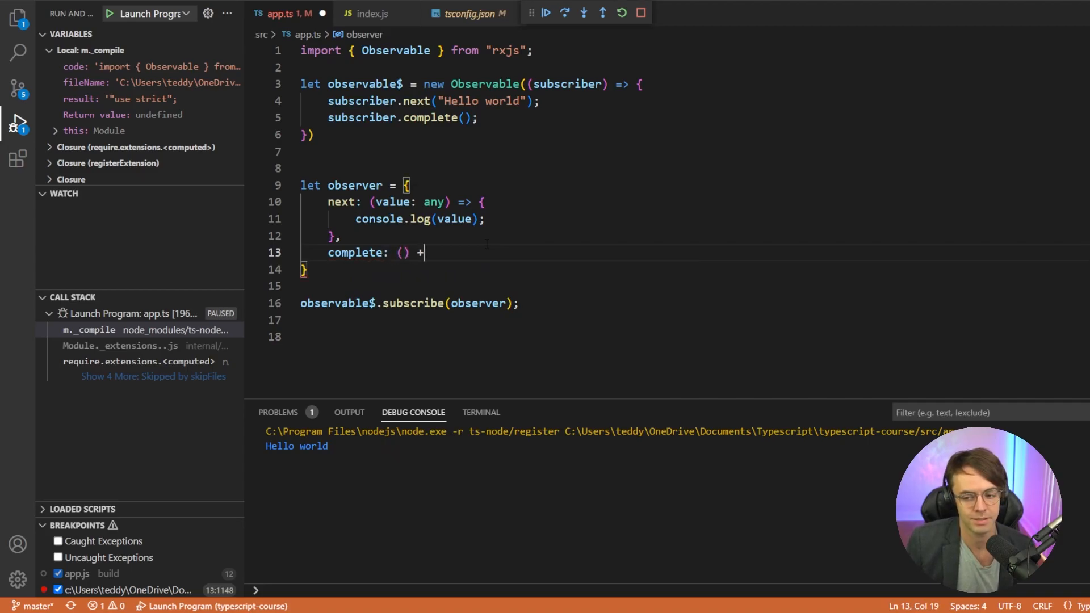
{"action": "type", "text": "> {"}
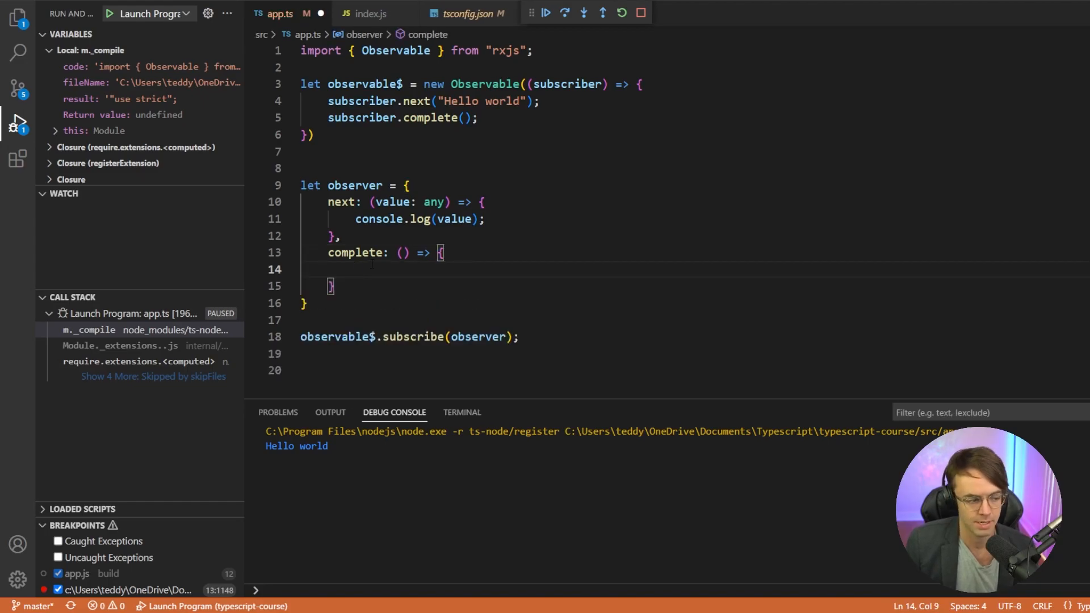
{"action": "type", "text": "console.log(\""}
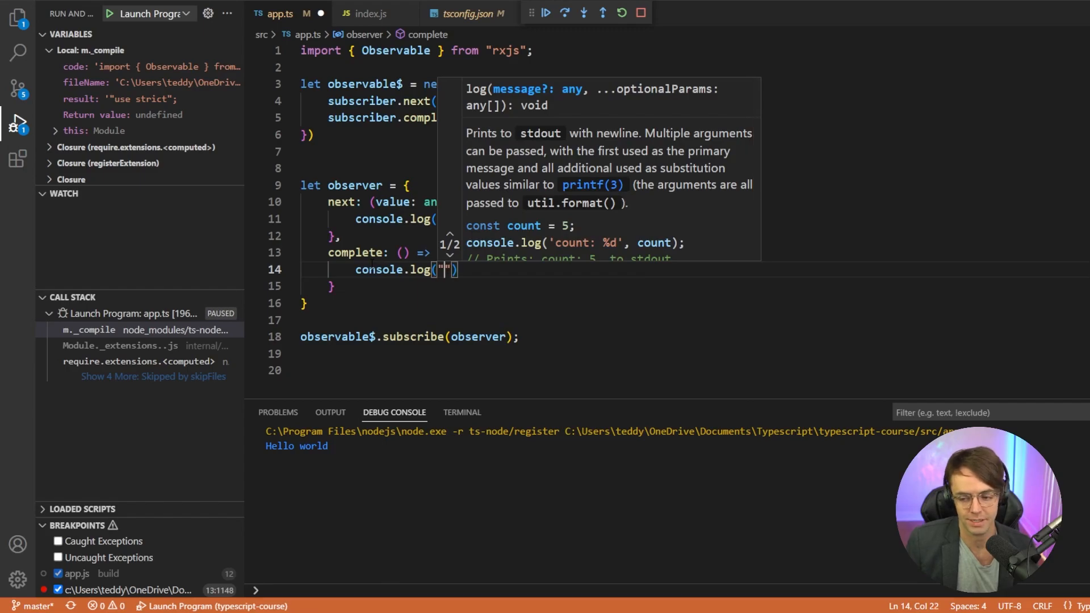
{"action": "type", "text": "X"}
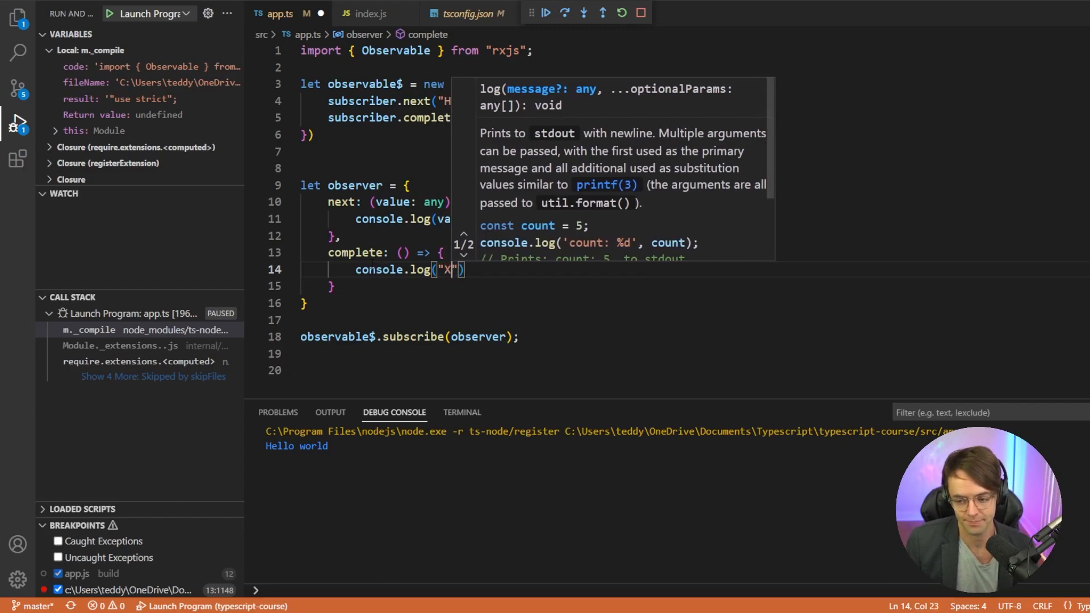
{"action": "type", "text": "Complete!"}
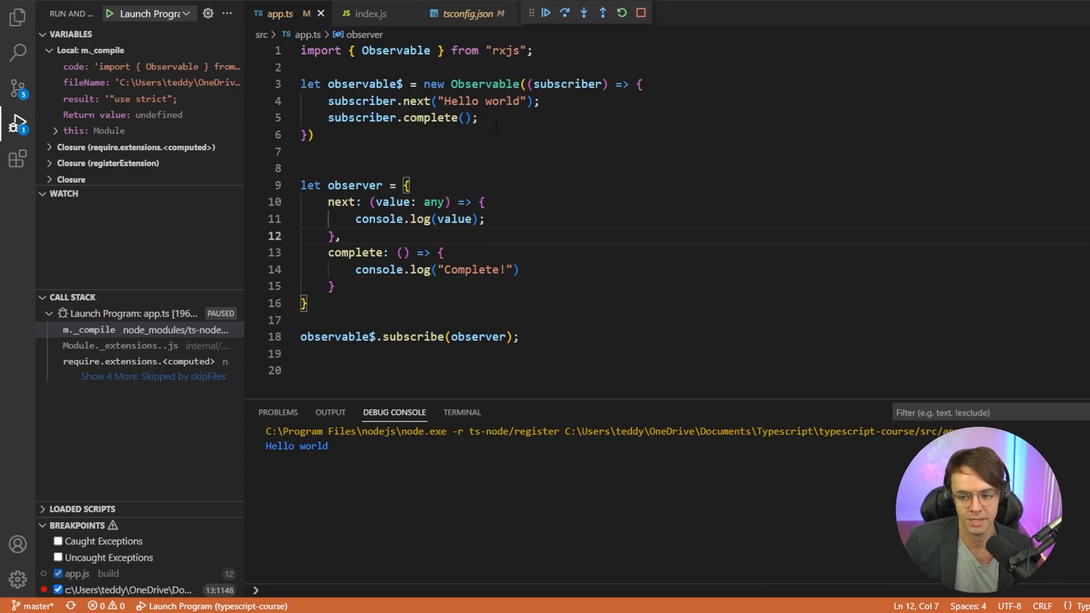
Call subscriber.error() in the observable after complete.
{"action": "type", "text": "s"}
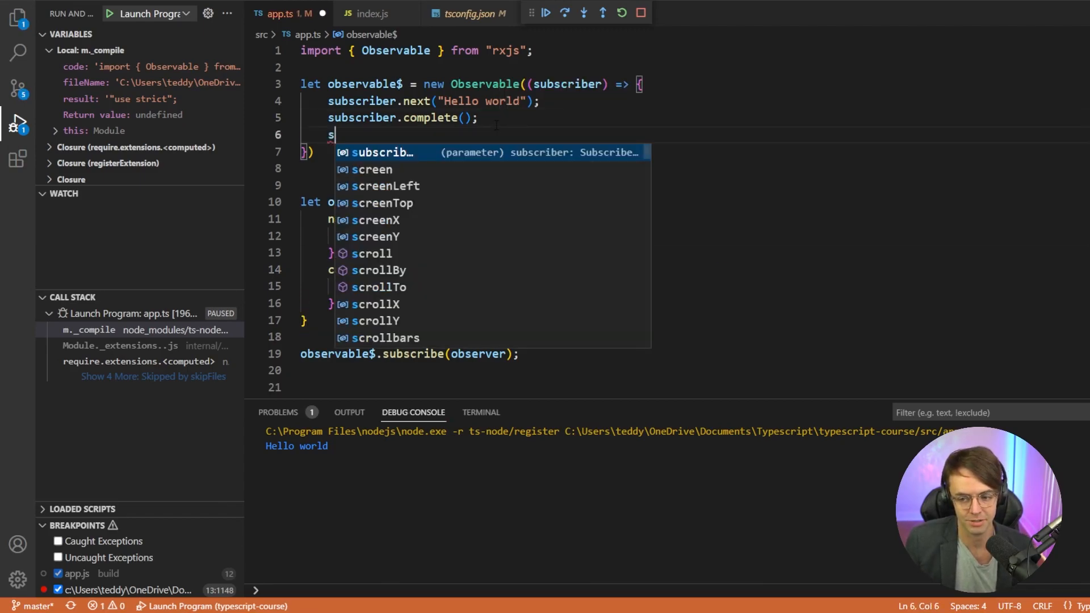
{"action": "type", "text": "ubscriber.error();"}
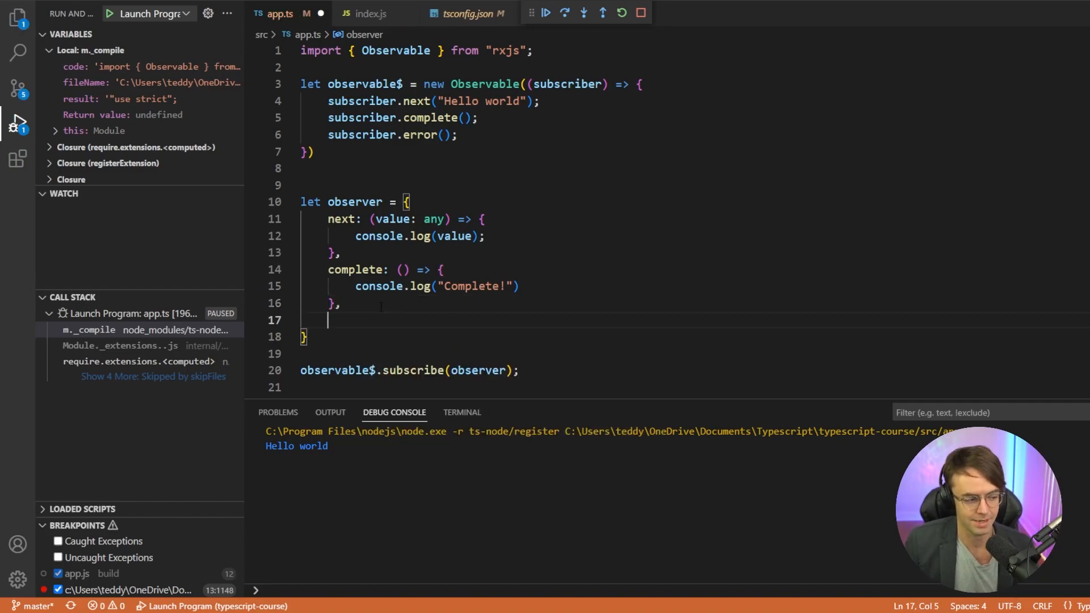
Add error: (err: any) => { console.log("This is broken!"); } to the observer.
{"action": "type", "text": "error:"}
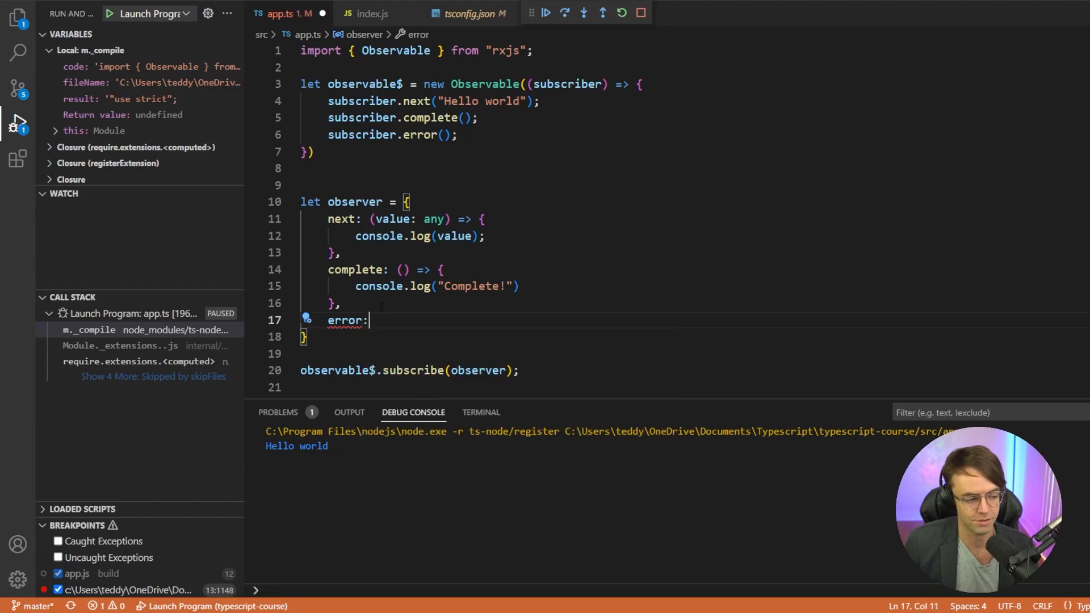
{"action": "type", "text": "(e"}
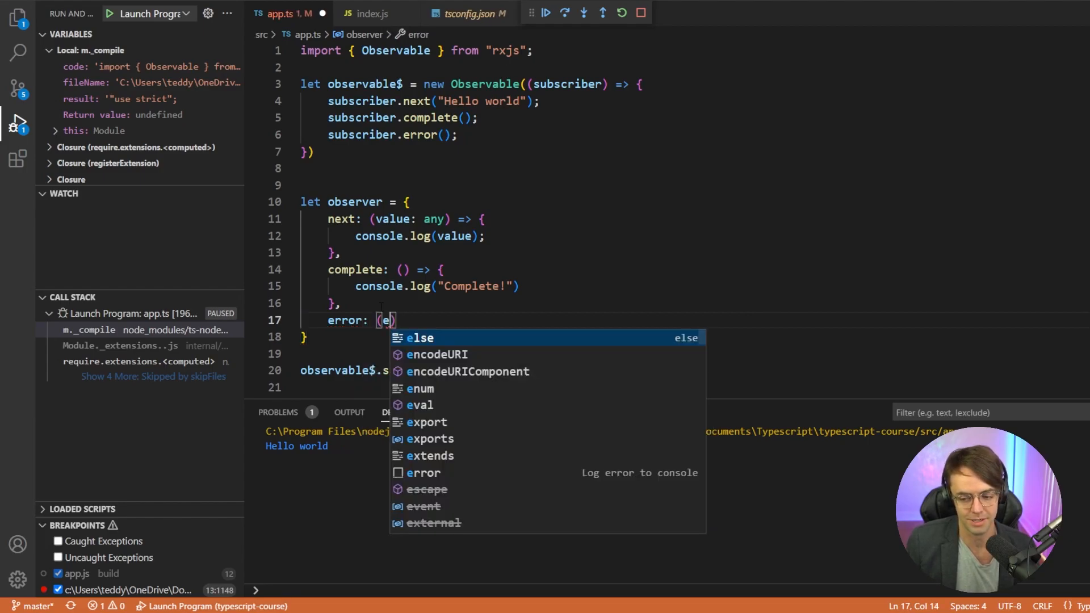
{"action": "type", "text": "rr:"}
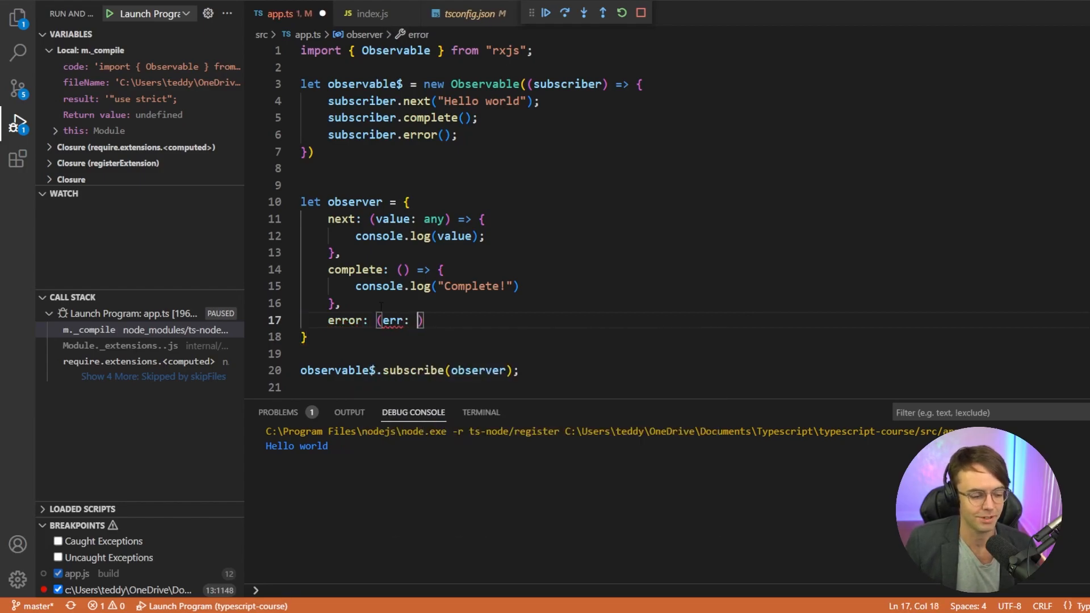
{"action": "type", "text": "any"}
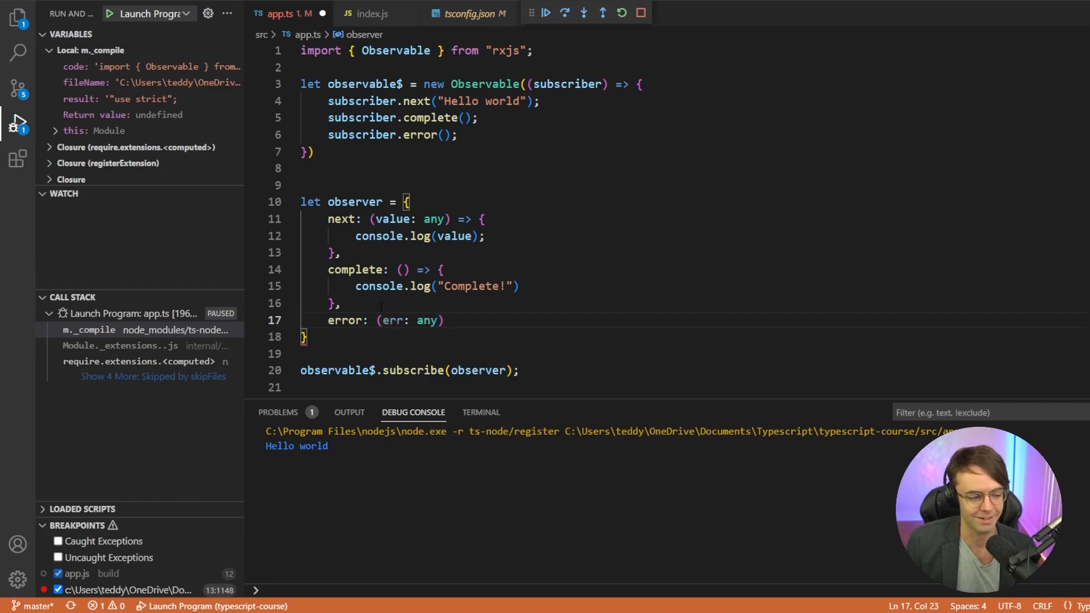
{"action": "type", "text": "=> {"}
{"action": "type", "text": "console,"}
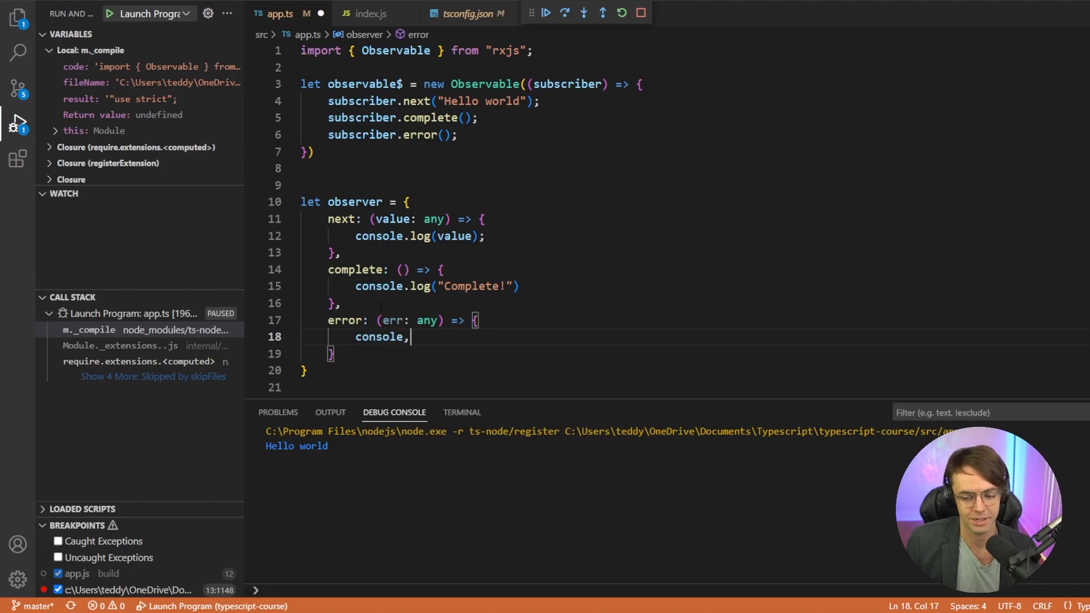
{"action": "type", "text": ".lo"}
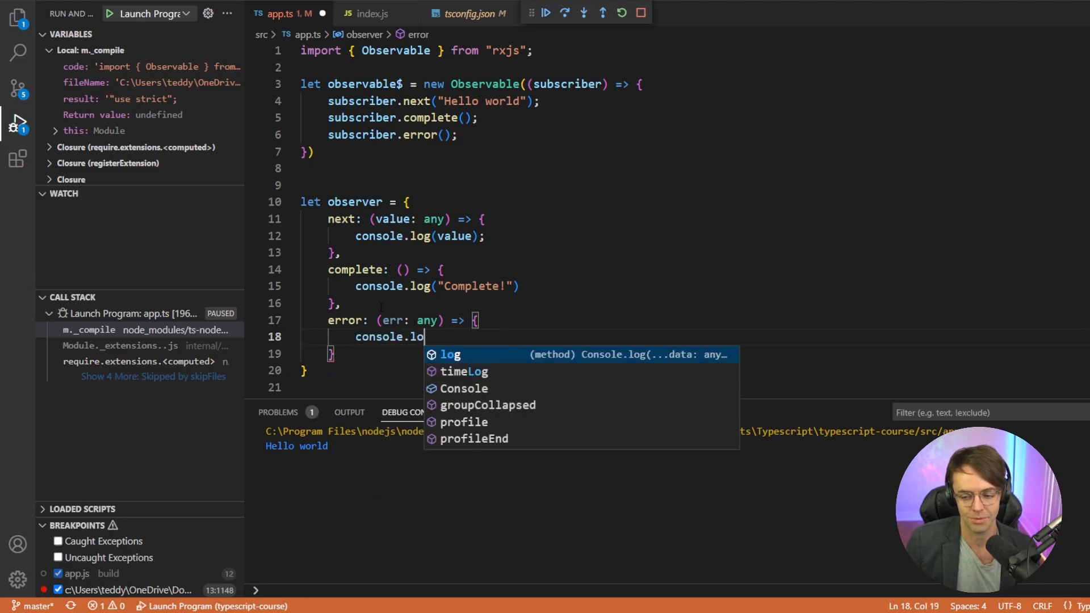
{"action": "type", "text": "g(\"Thi"}
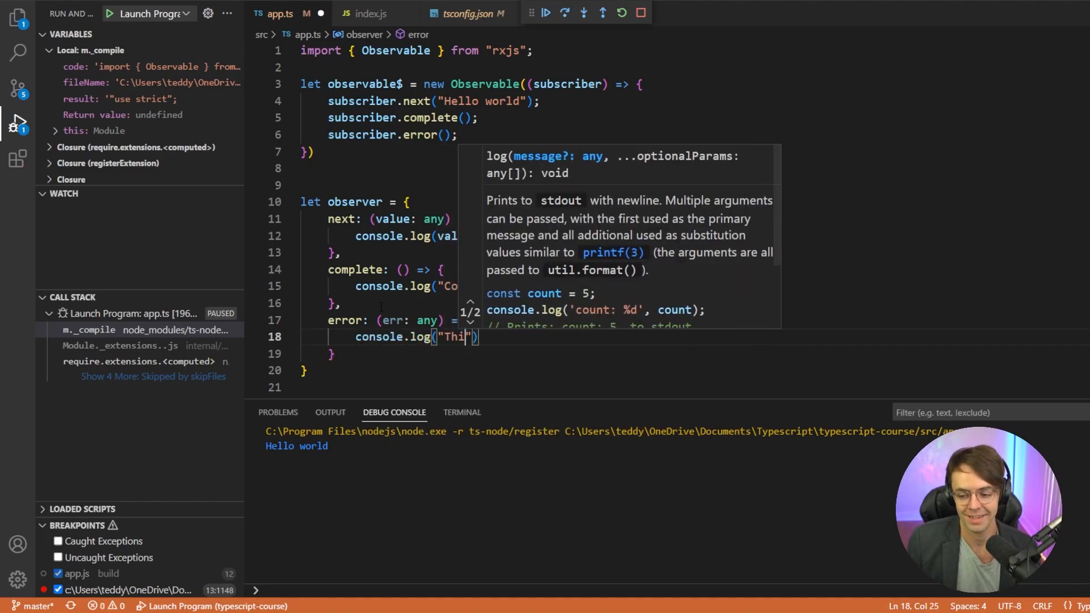
{"action": "type", "text": "s is broken"}
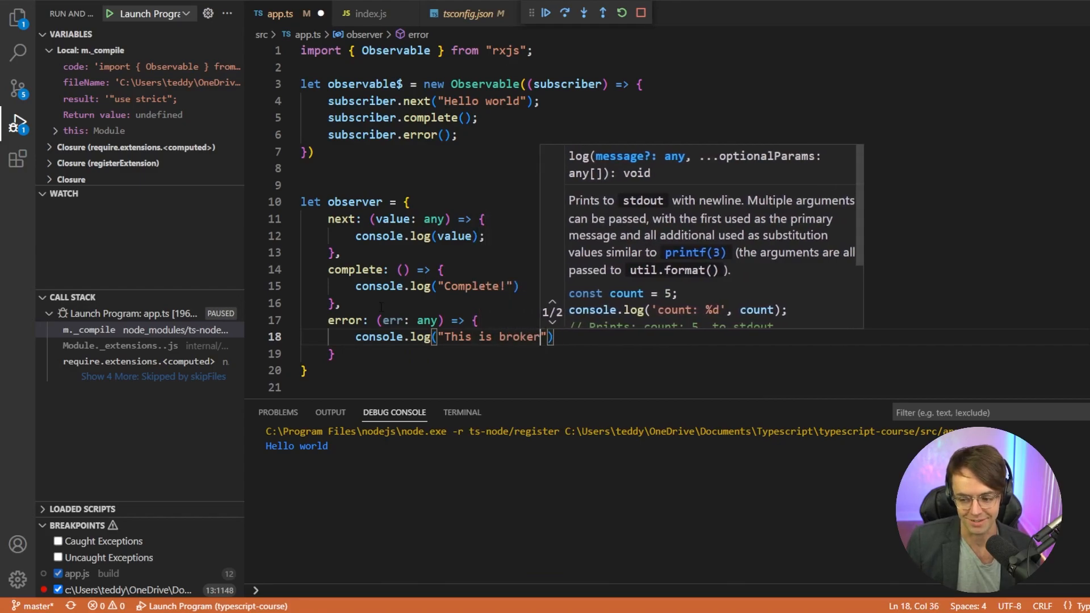
{"action": "type", "text": "n!"}
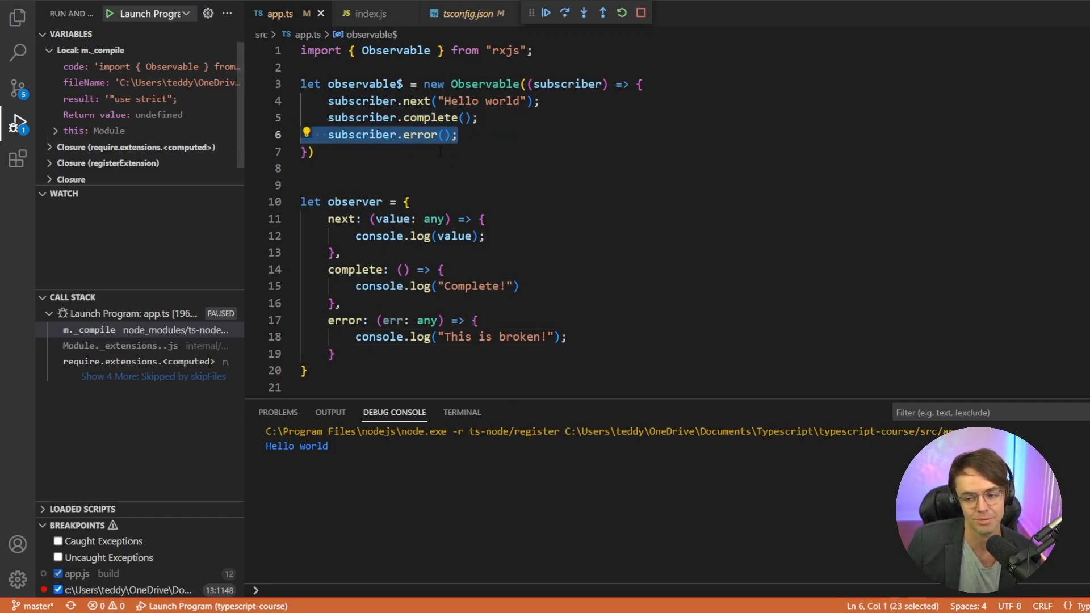
Restart the debug run with a breakpoint on line 15 and continue past it, printing Hello world and Complete!
{"action": "left_click", "coordinate": [619, 13]}
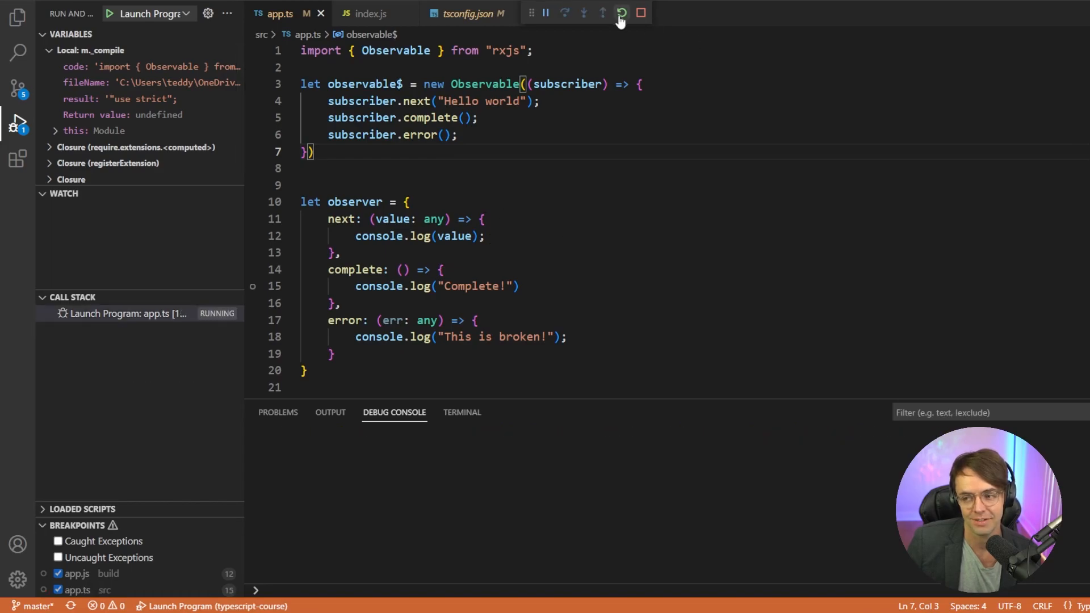
{"action": "left_click", "coordinate": [621, 13]}
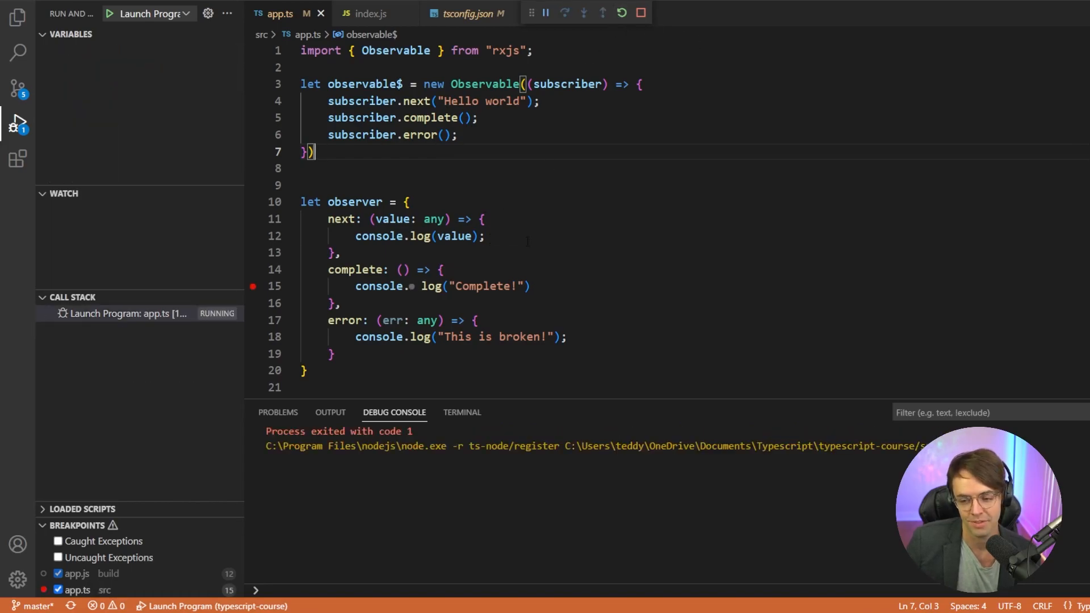
{"action": "left_click", "coordinate": [546, 13]}
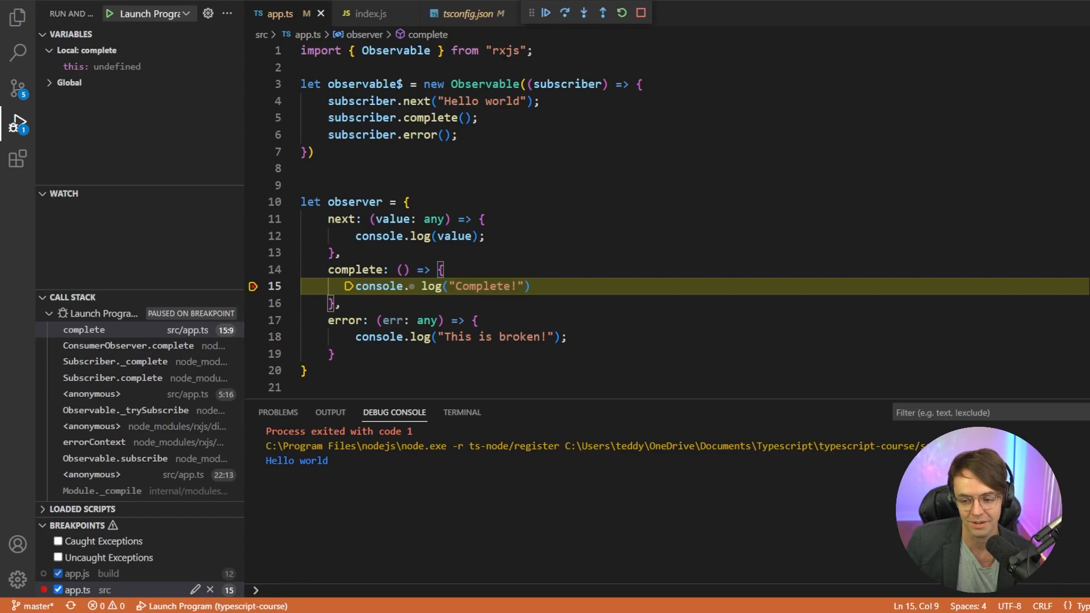
{"action": "scroll", "scroll_direction": "down", "scroll_amount": 3}
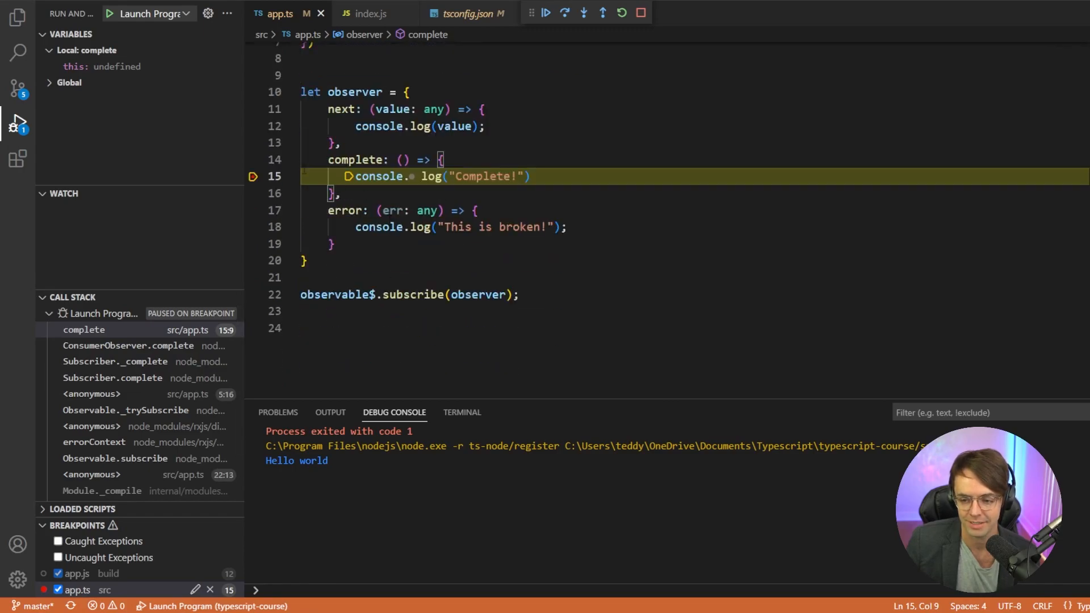
{"action": "mouse_move", "coordinate": [546, 13]}
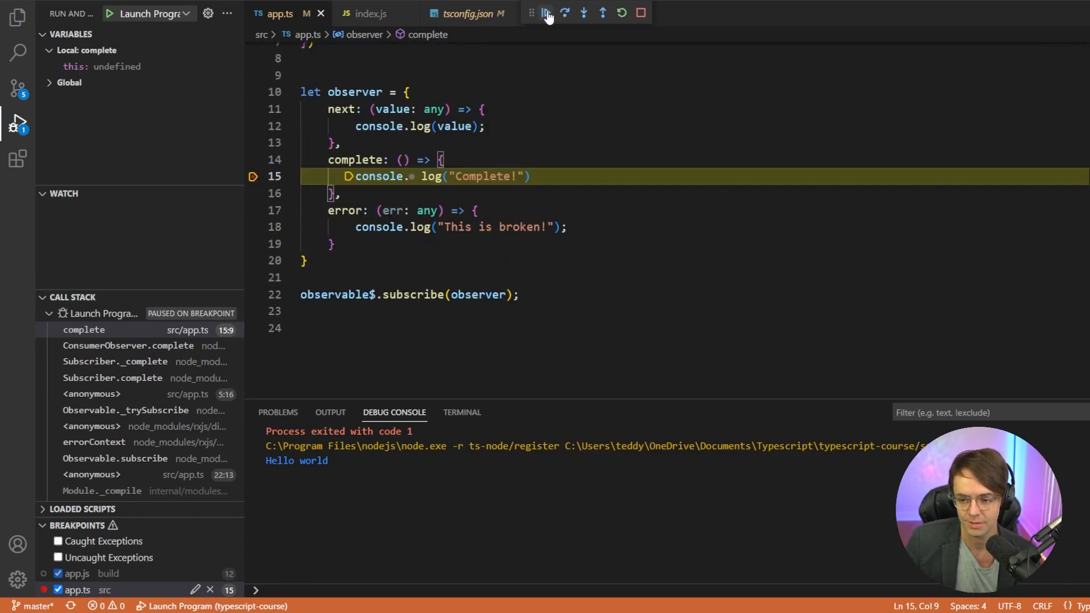
{"action": "left_click", "coordinate": [546, 13]}
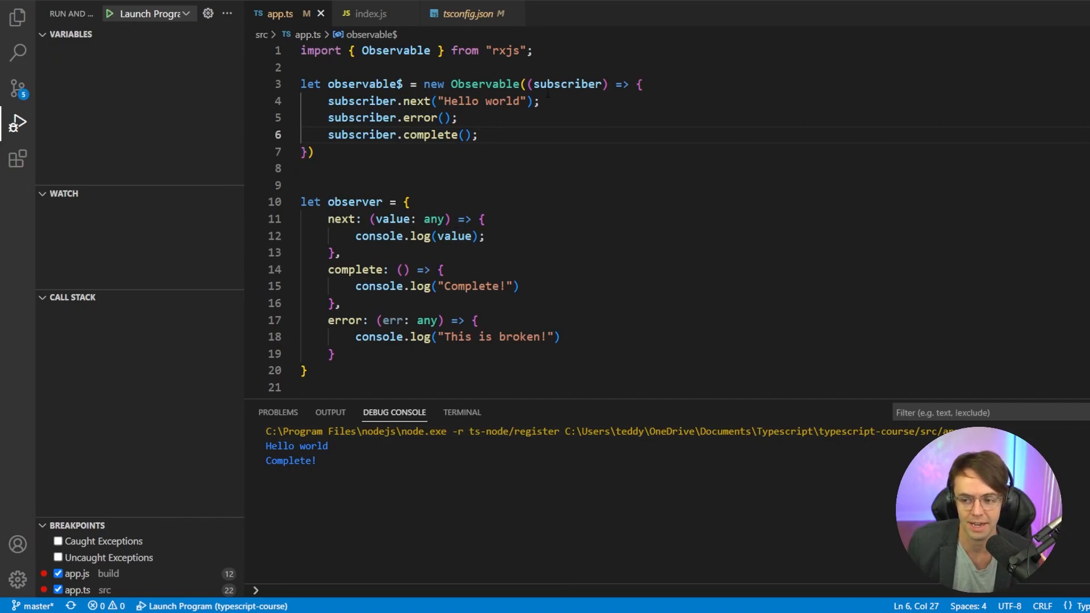
Launch the reordered program and continue from the line 22 breakpoint, printing Hello world and This is broken!
{"action": "left_click", "coordinate": [109, 12]}
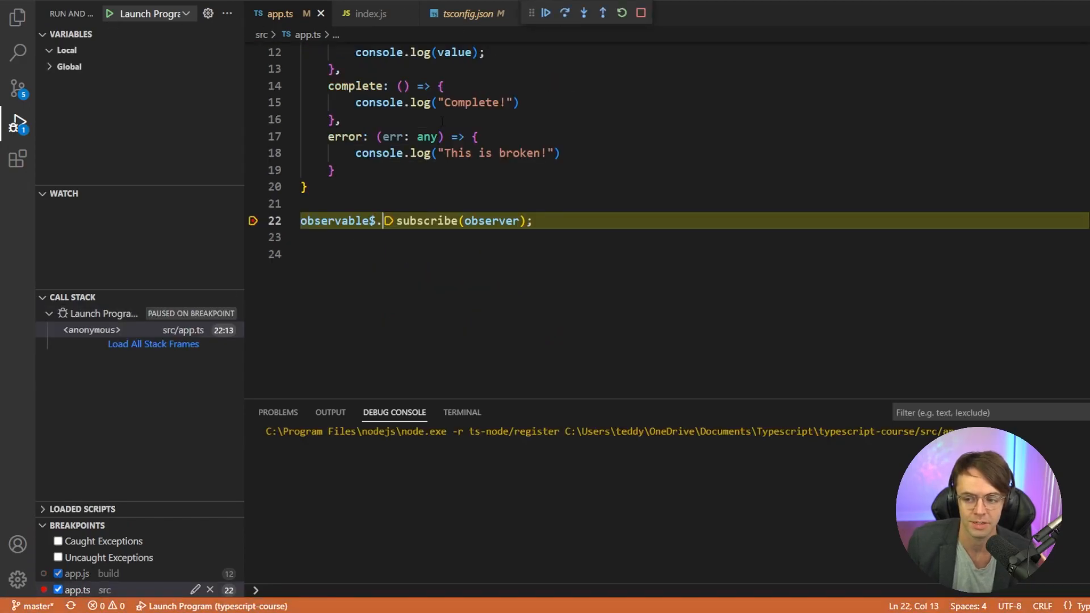
{"action": "left_click", "coordinate": [546, 13]}
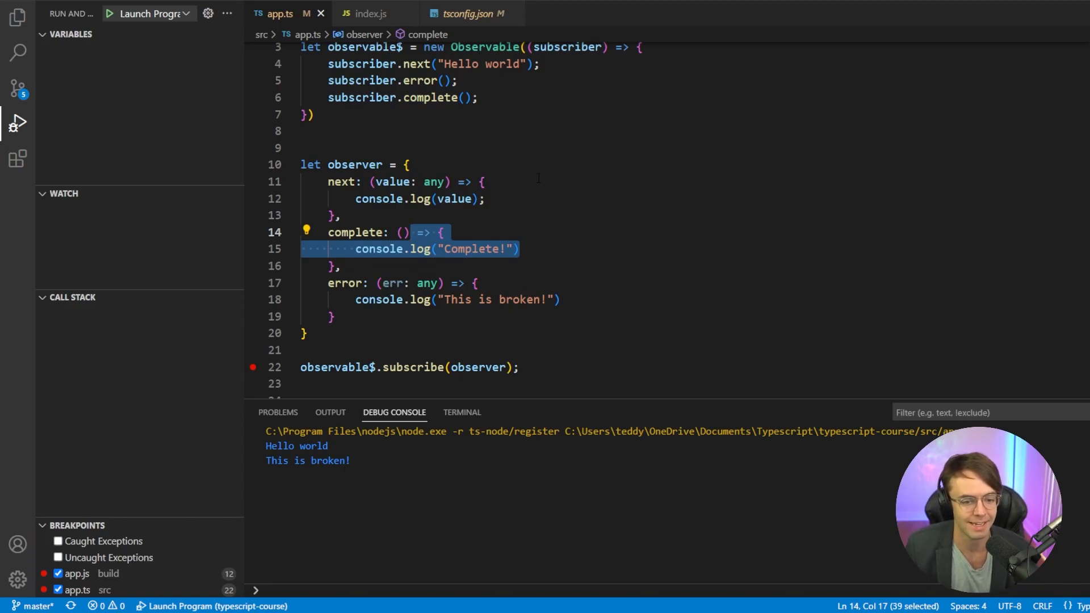
{"action": "scroll", "scroll_direction": "up", "scroll_amount": 3}
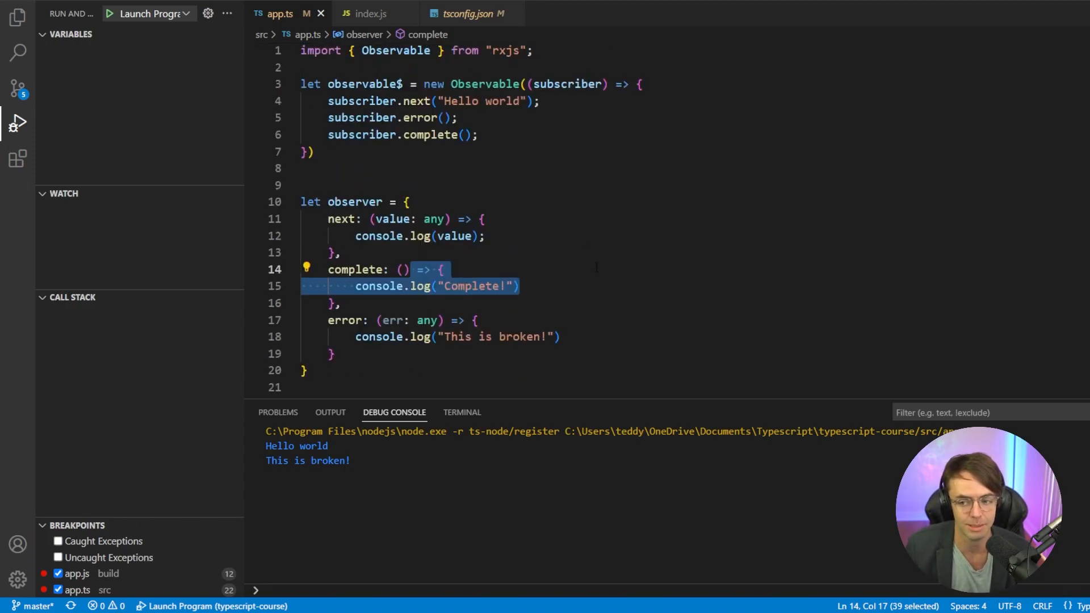